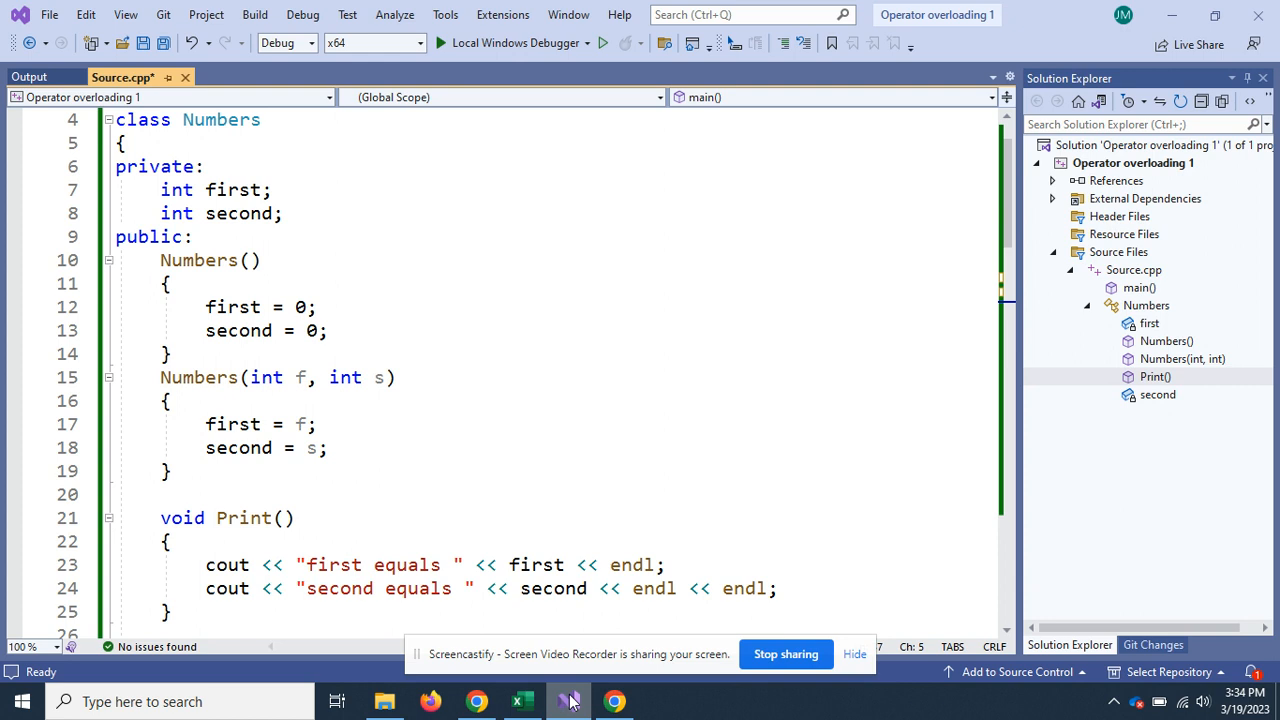
mouse_move(684, 712)
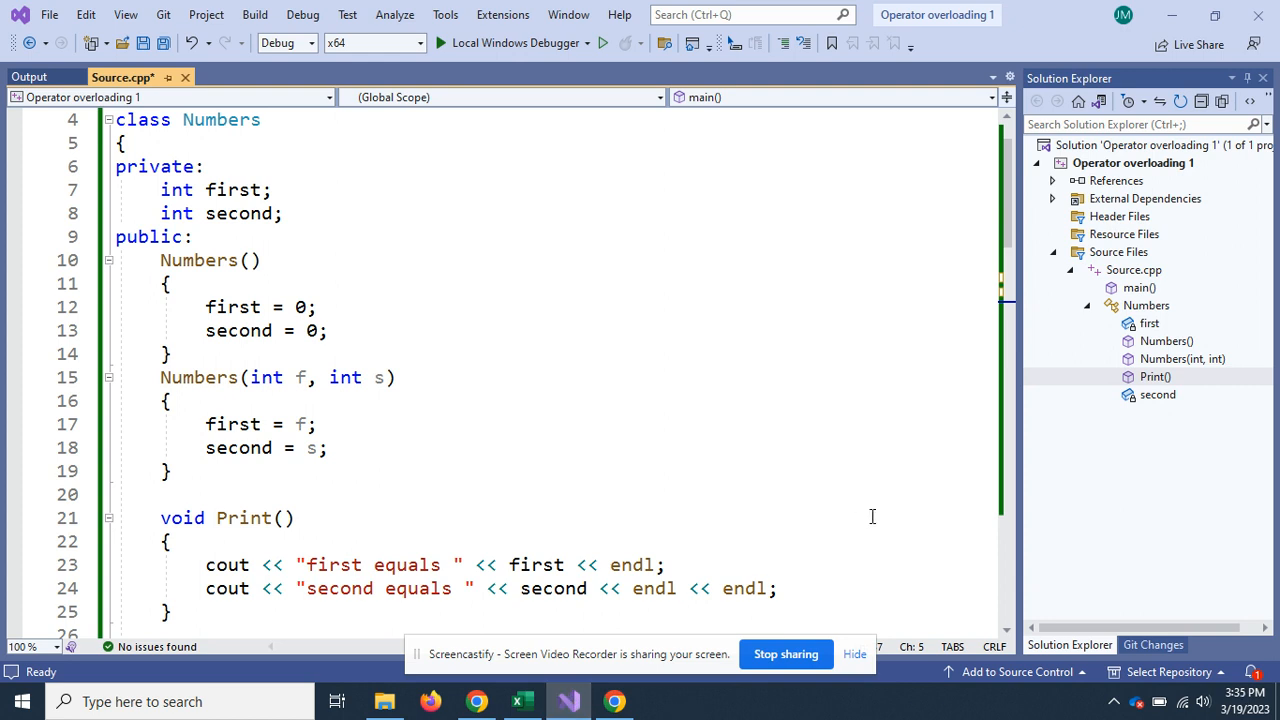
mouse_move(944, 430)
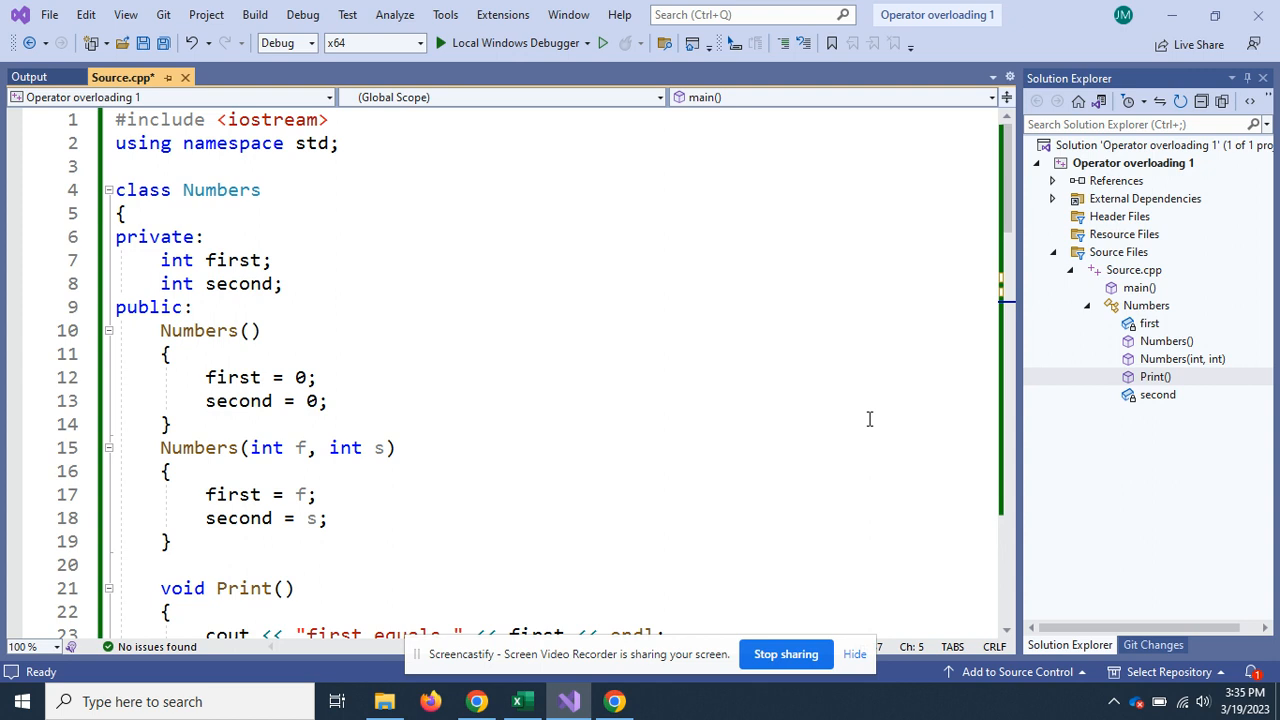
mouse_move(892, 414)
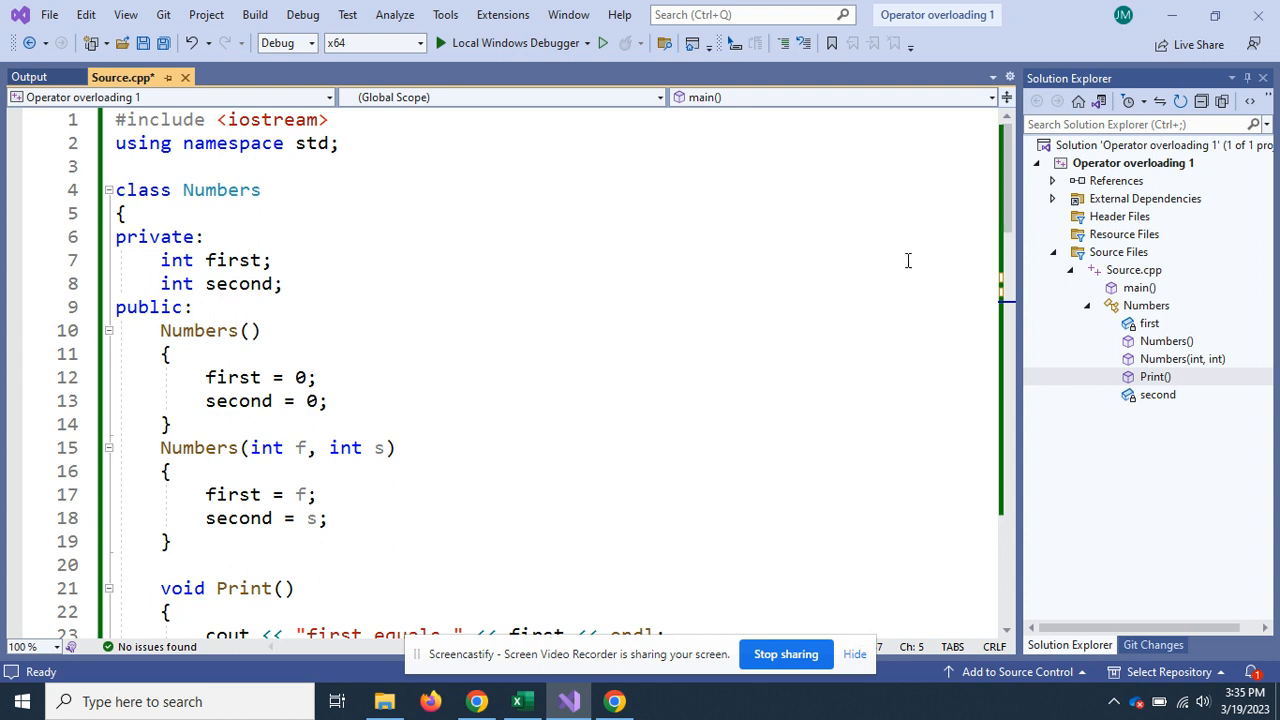
mouse_move(876, 264)
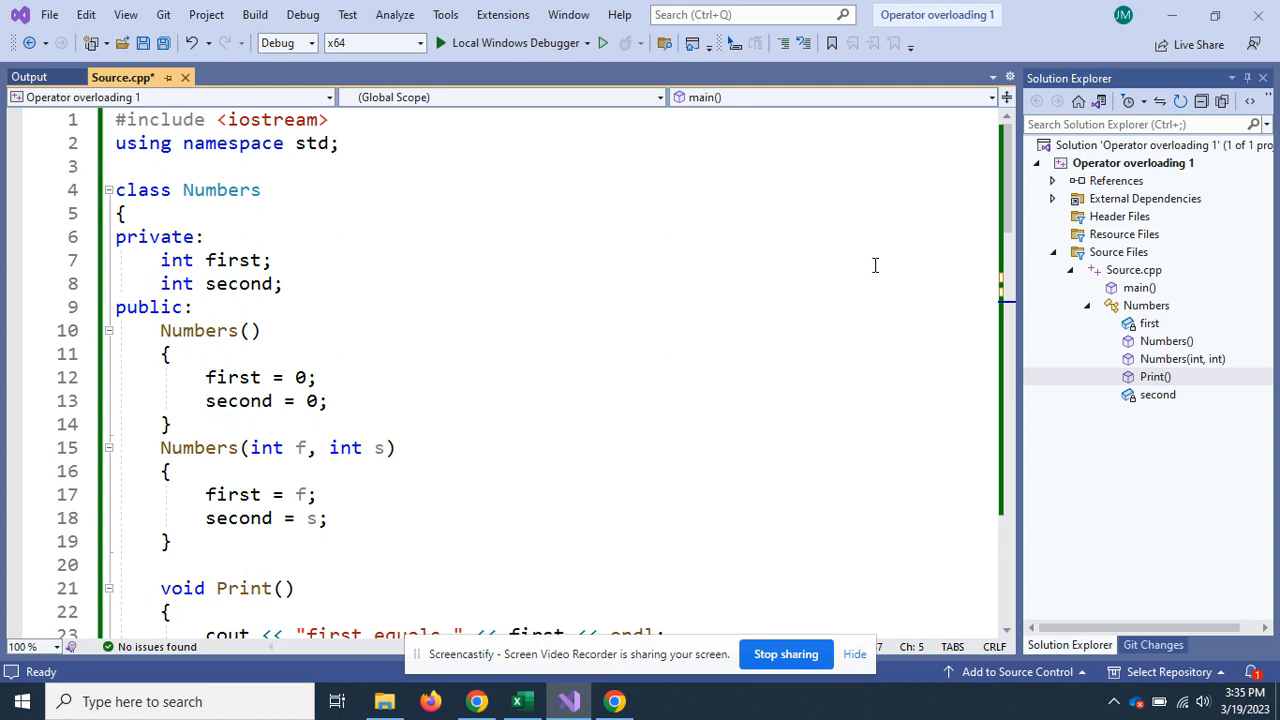
mouse_move(940, 244)
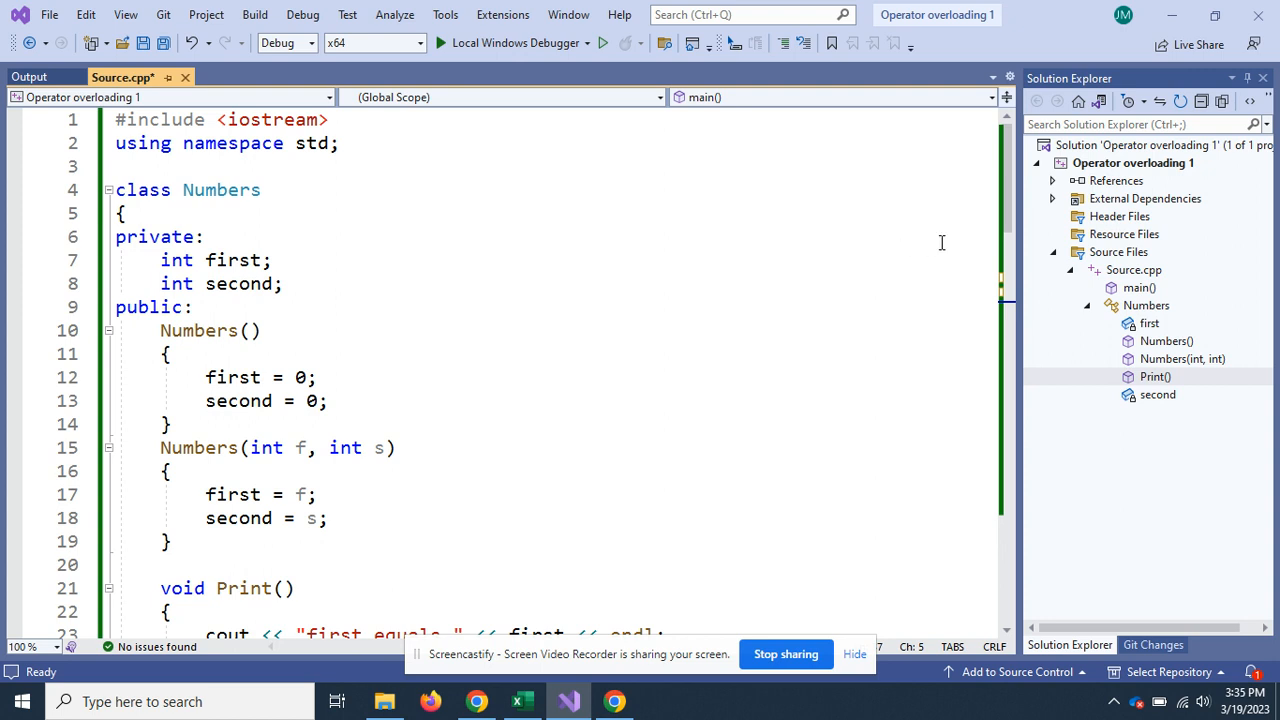
mouse_move(1018, 222)
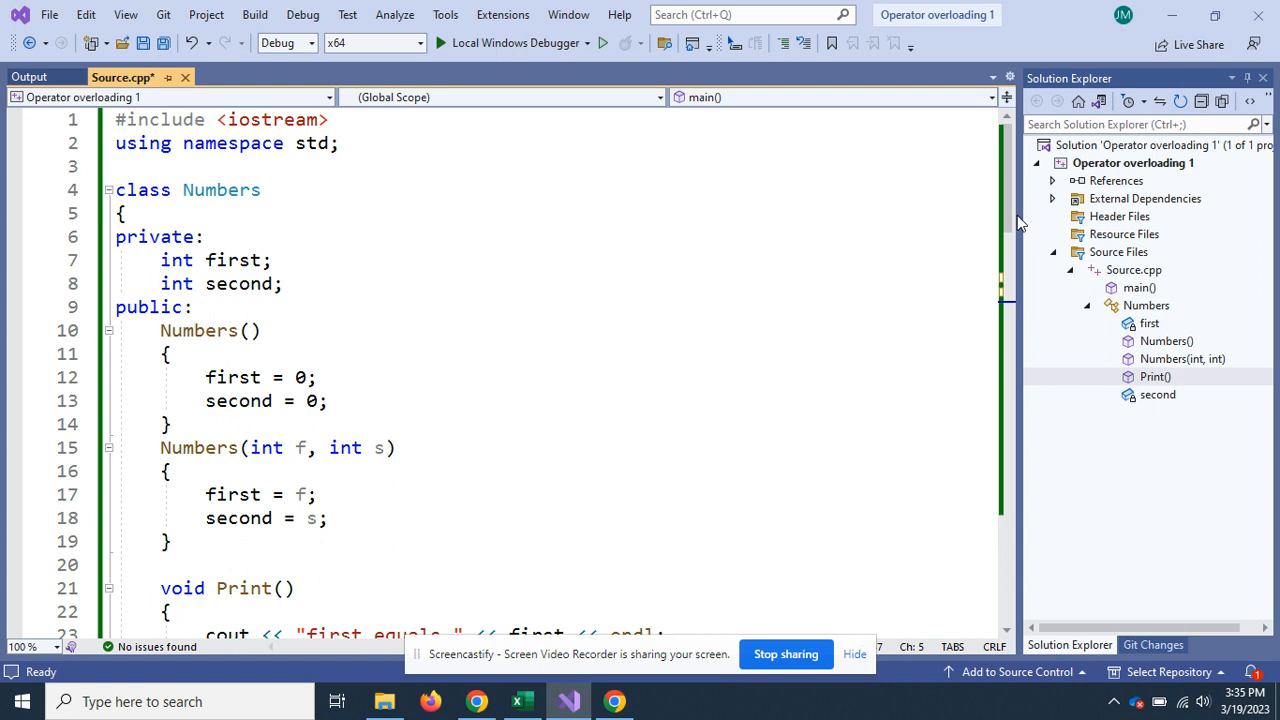
mouse_move(1012, 220)
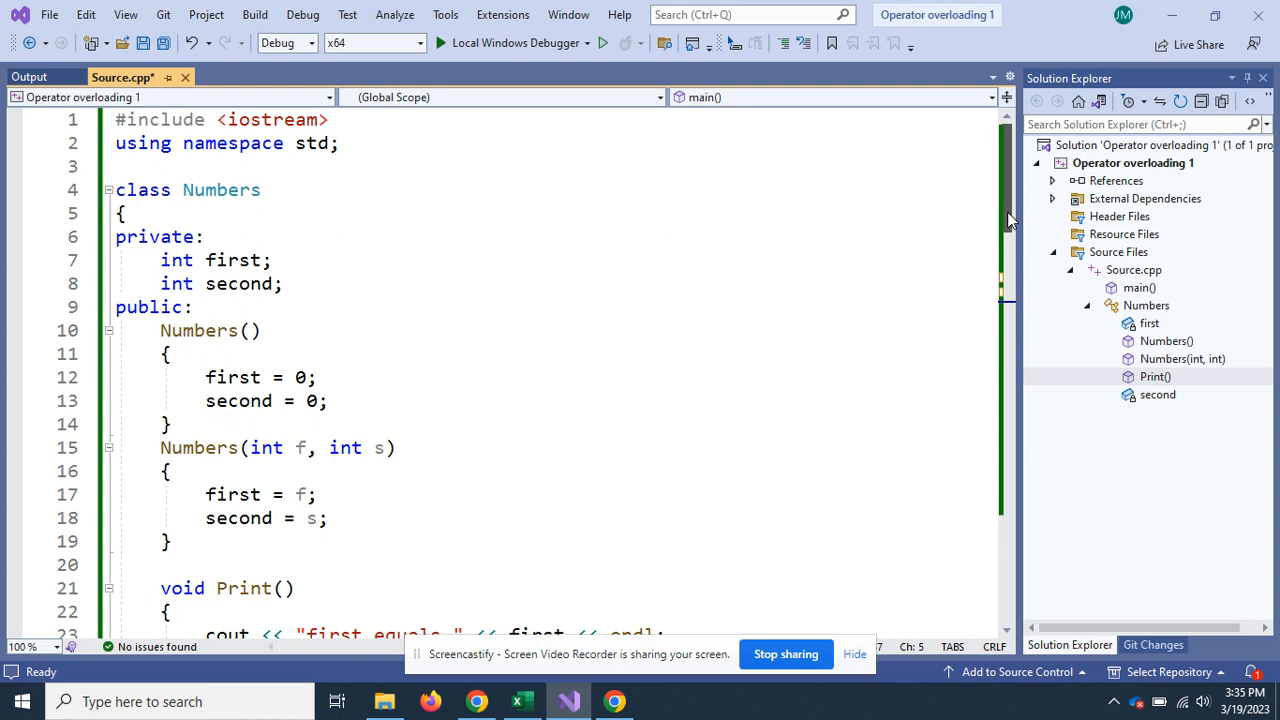
Scroll down through Source.cpp to reach main with the commented C = A line.
scroll("down", 3)
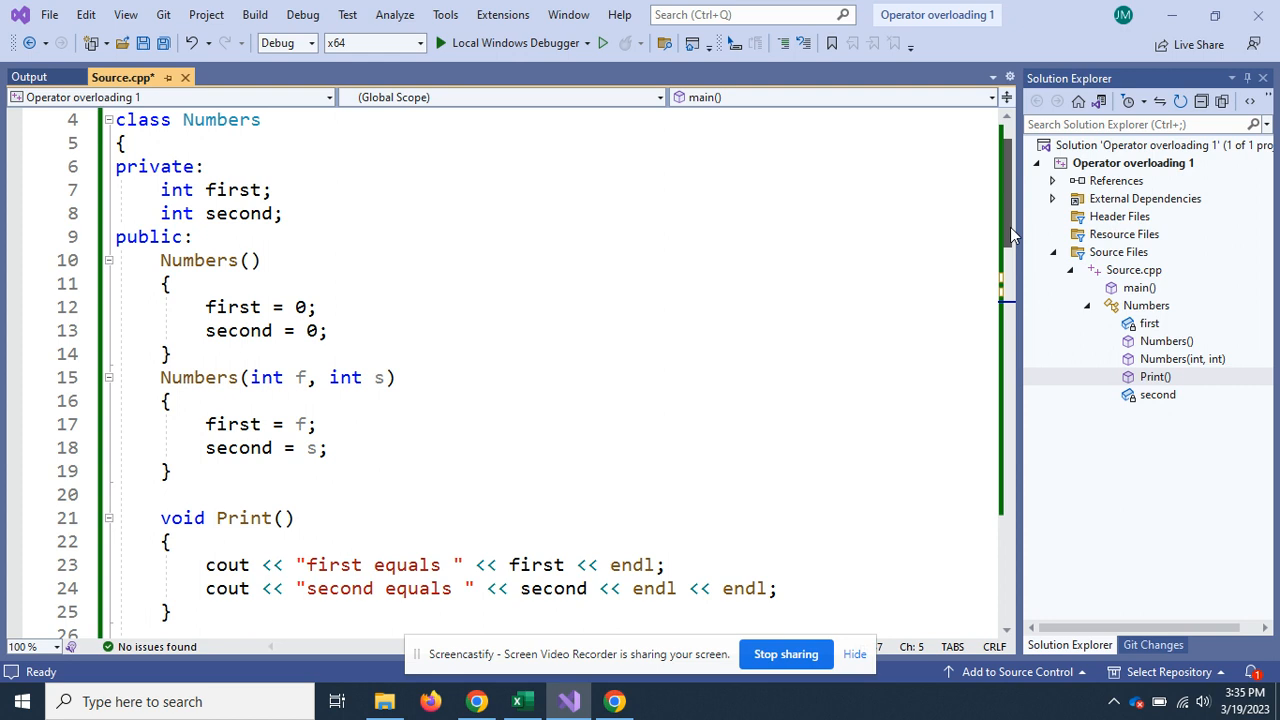
scroll("down", 3)
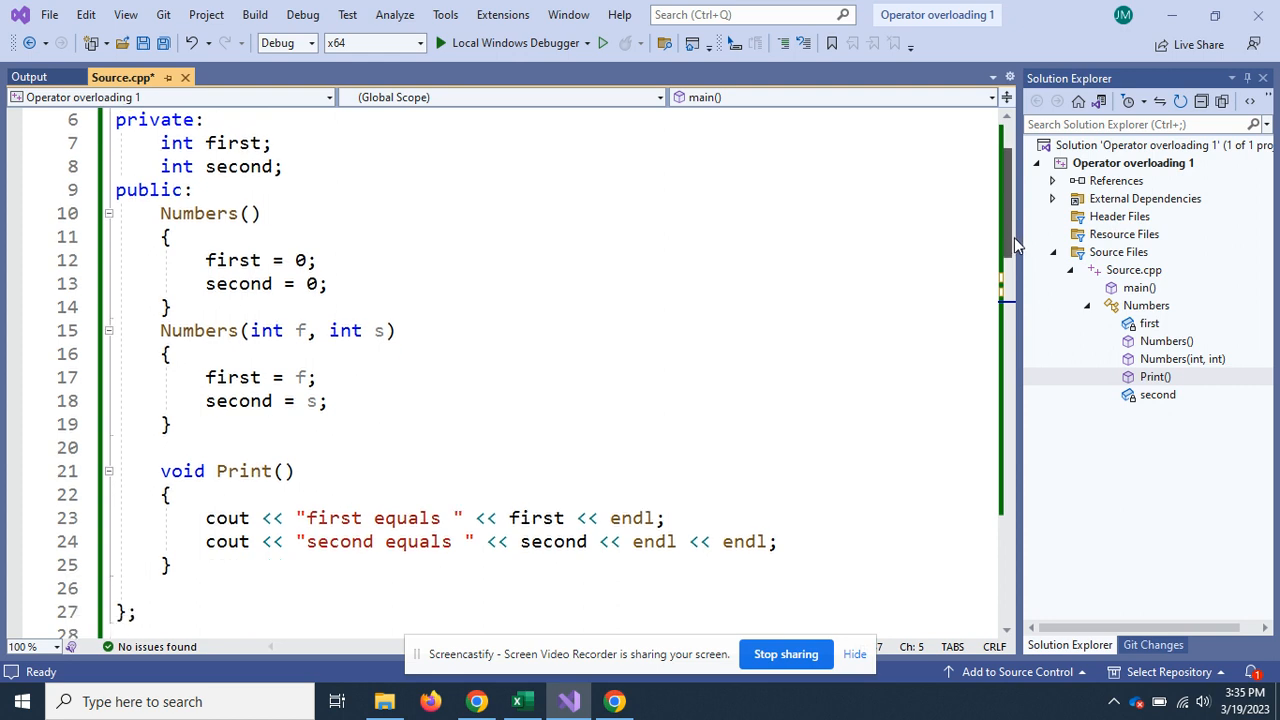
scroll("down", 3)
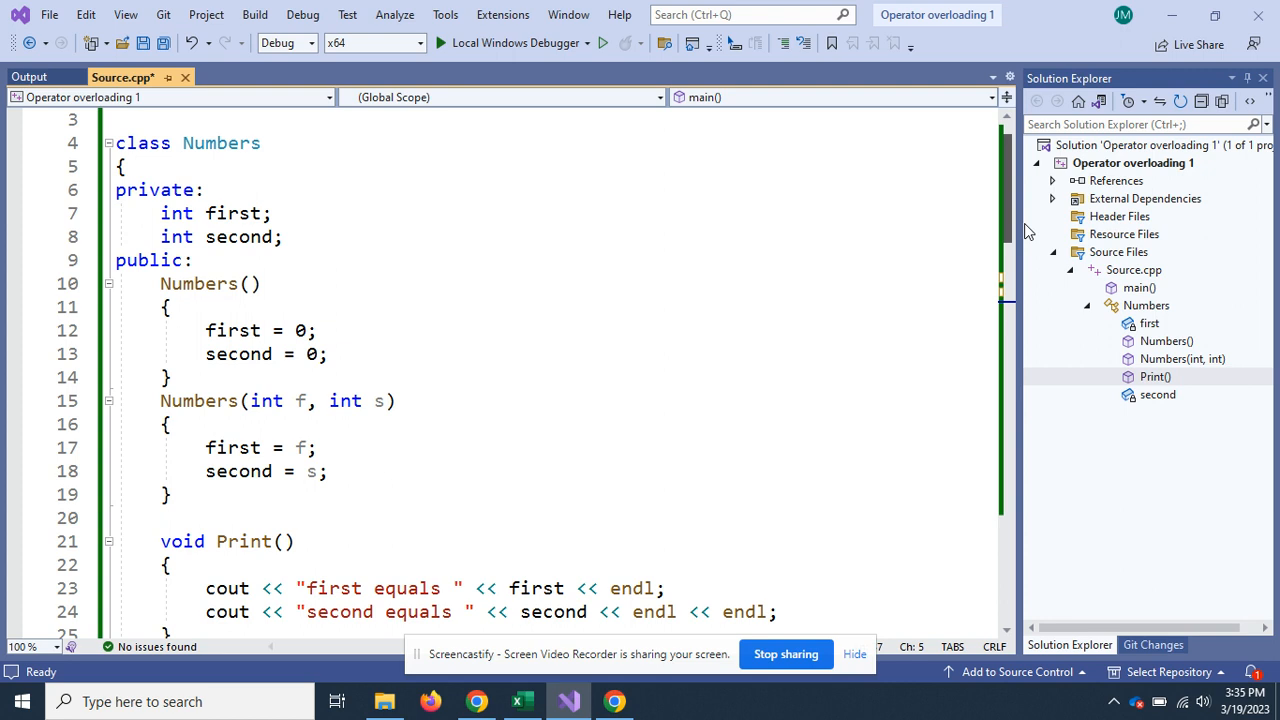
scroll("down", 3)
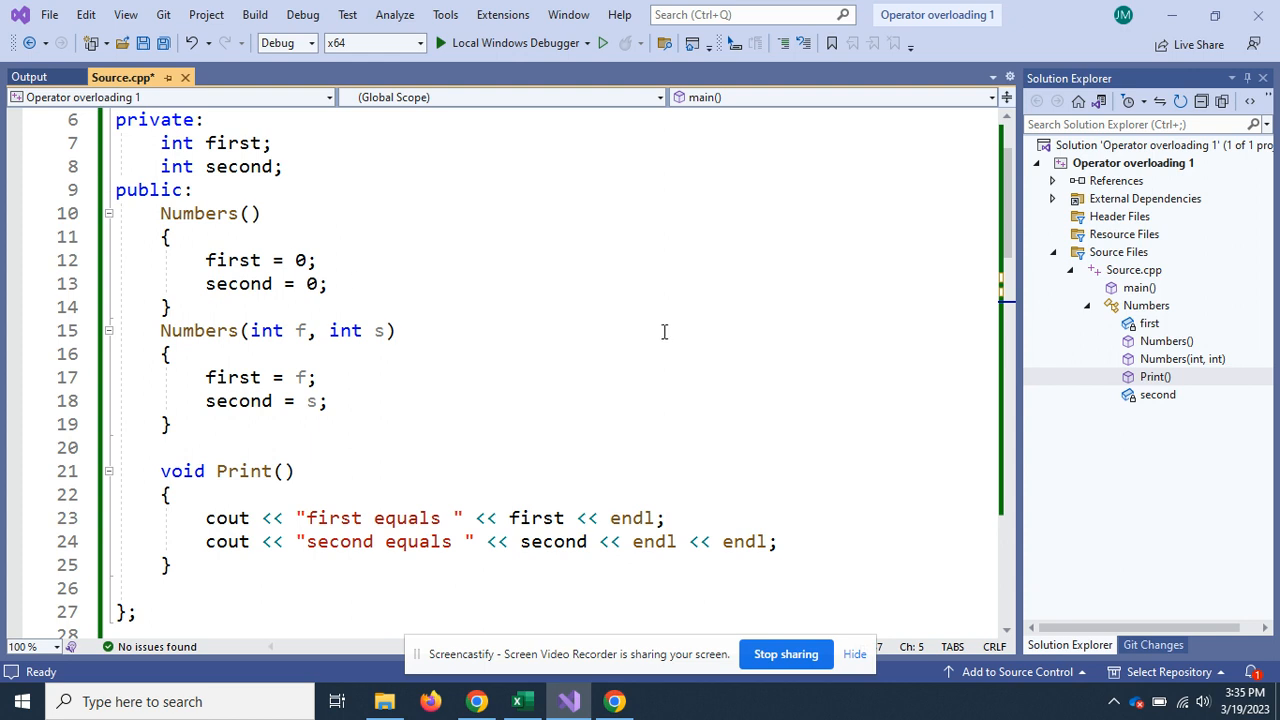
mouse_move(512, 436)
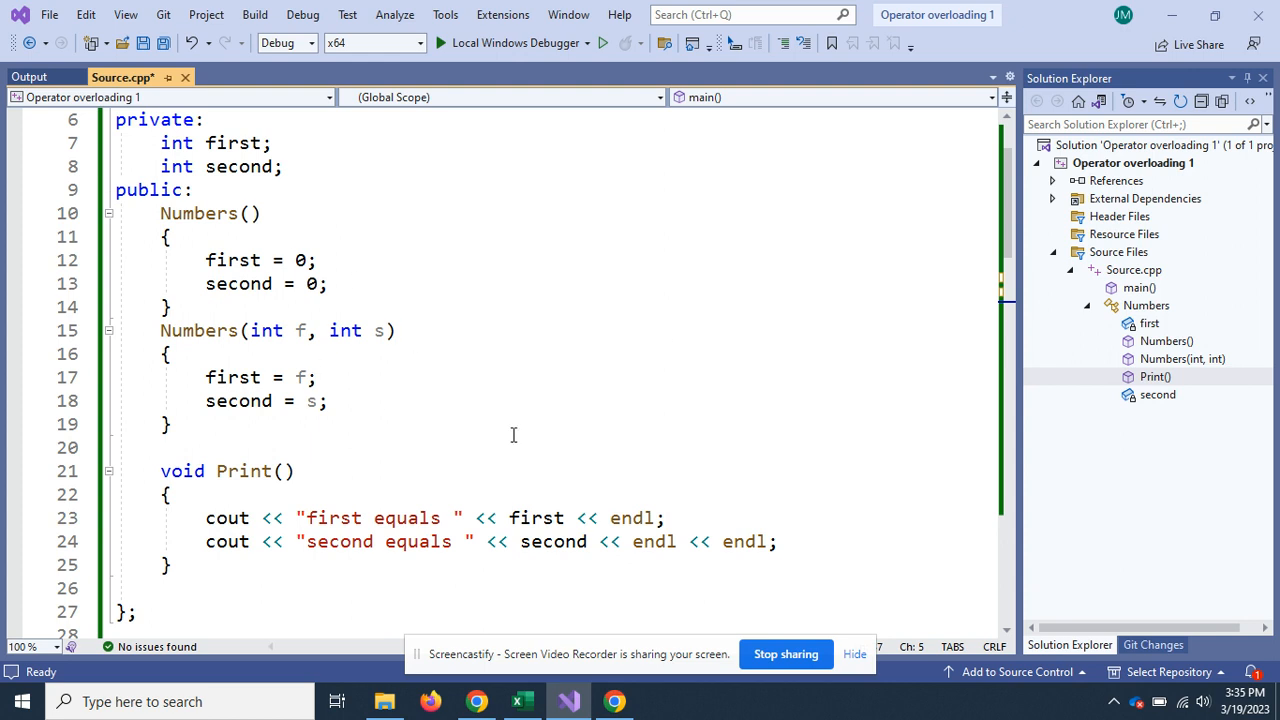
mouse_move(958, 364)
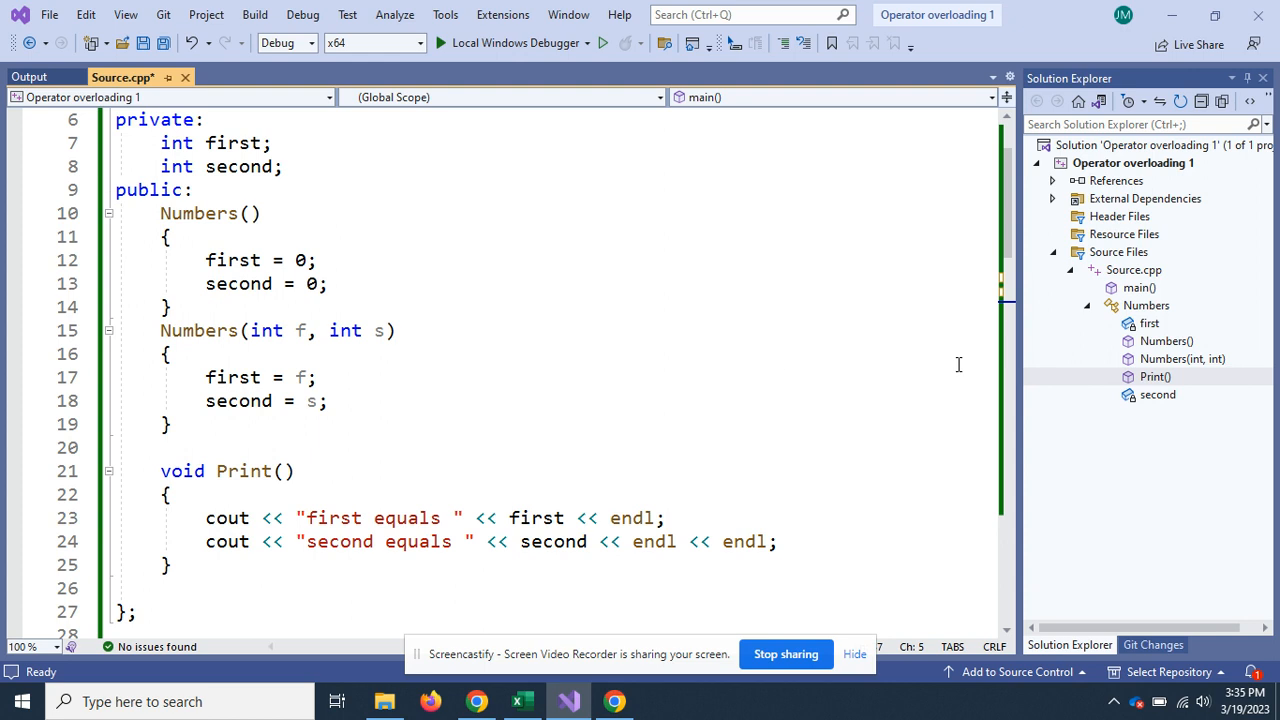
scroll("down", 3)
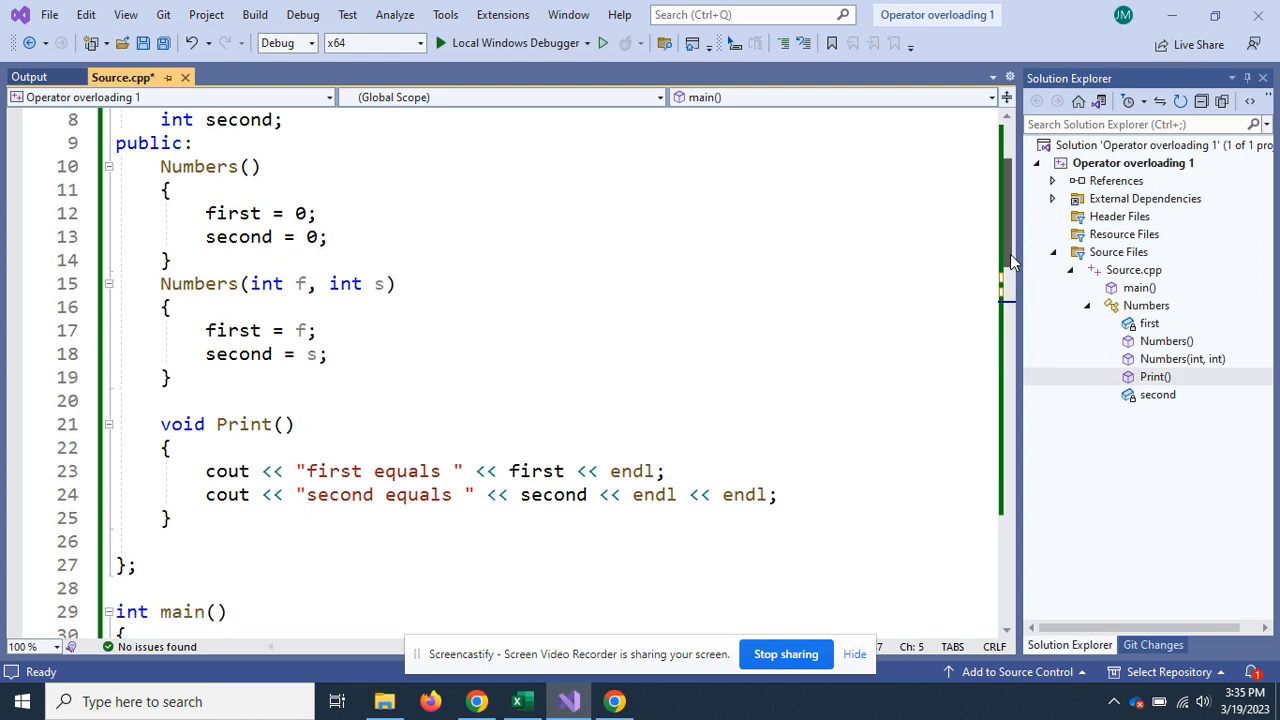
scroll("down", 3)
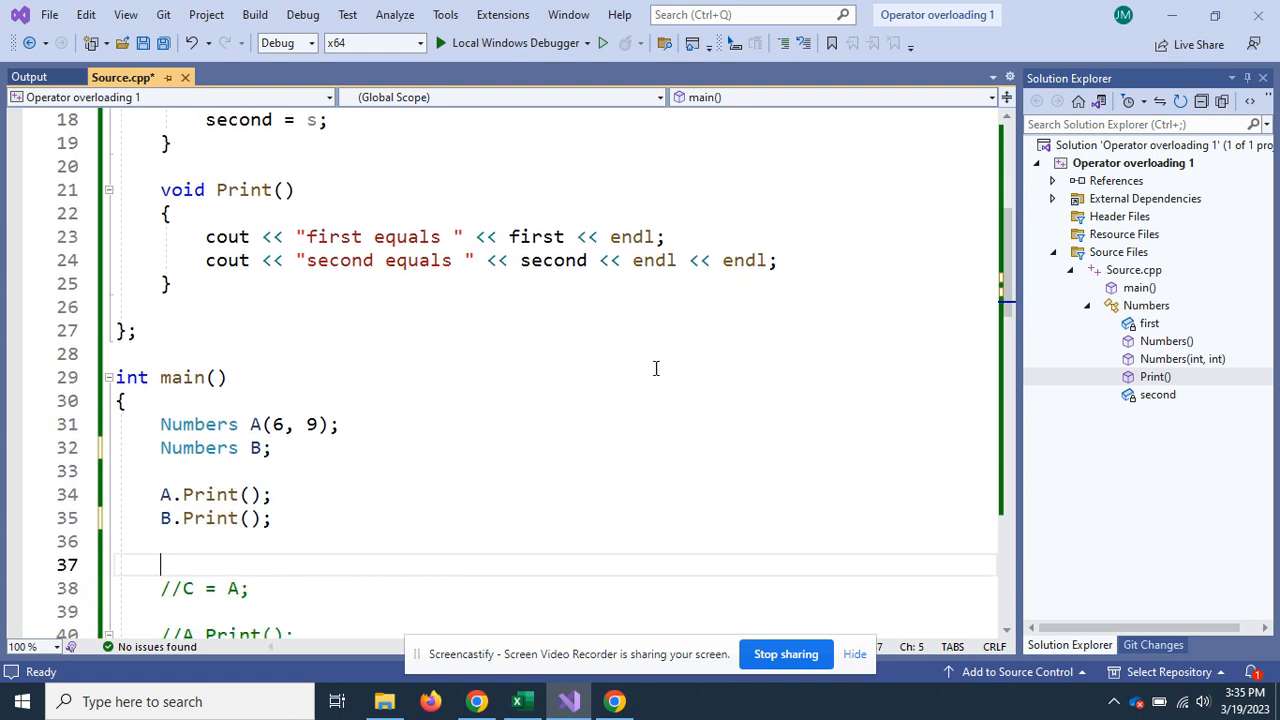
mouse_move(340, 428)
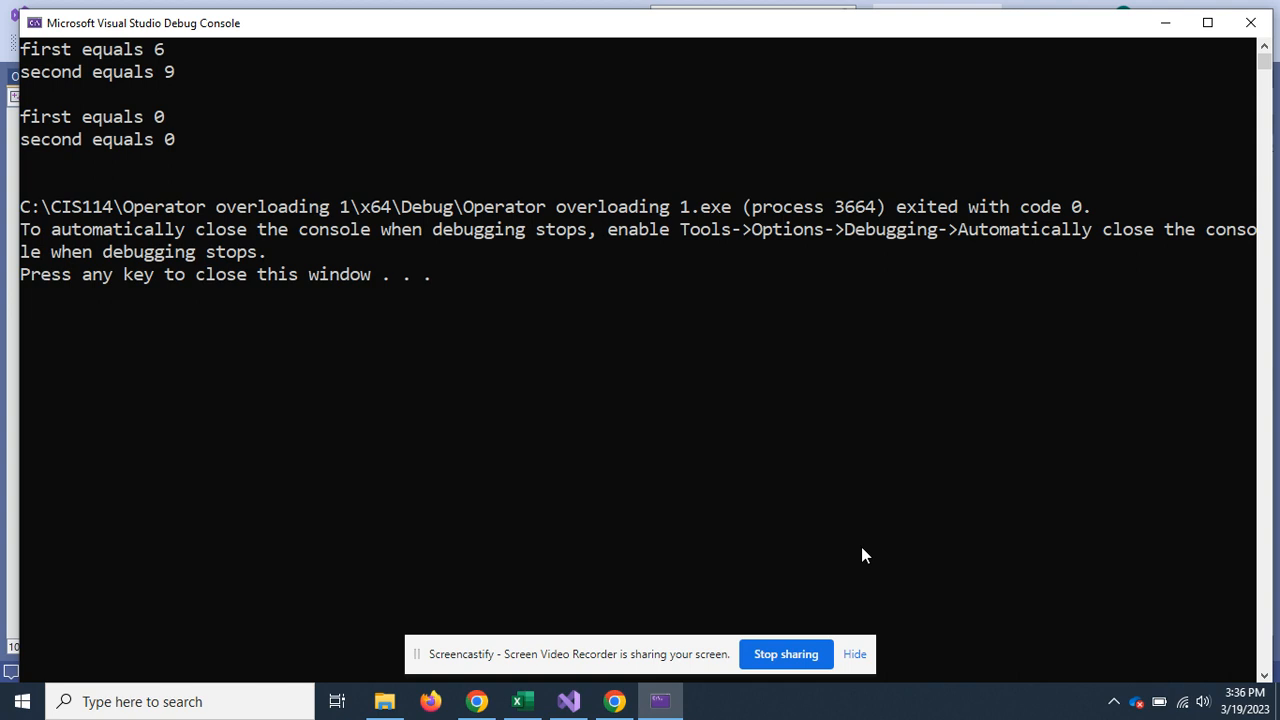
mouse_move(1172, 84)
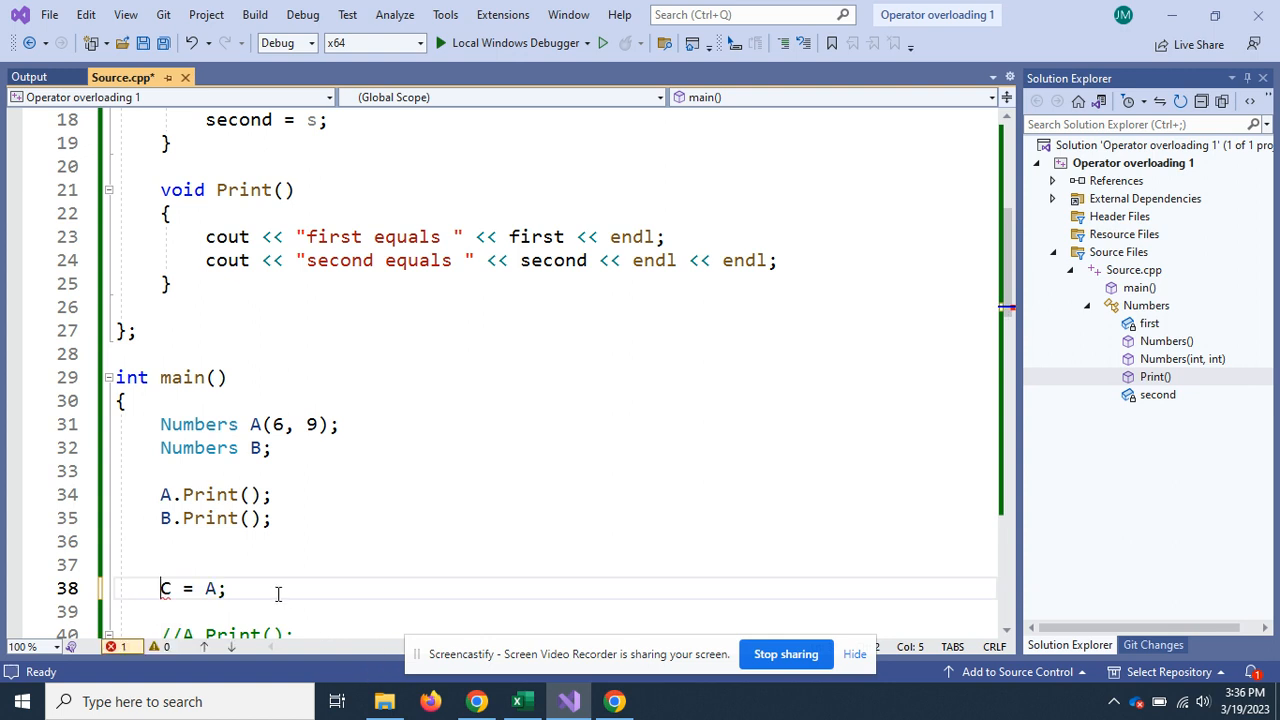
Change the assignment in main from C = A to B = A.
double_click(164, 588)
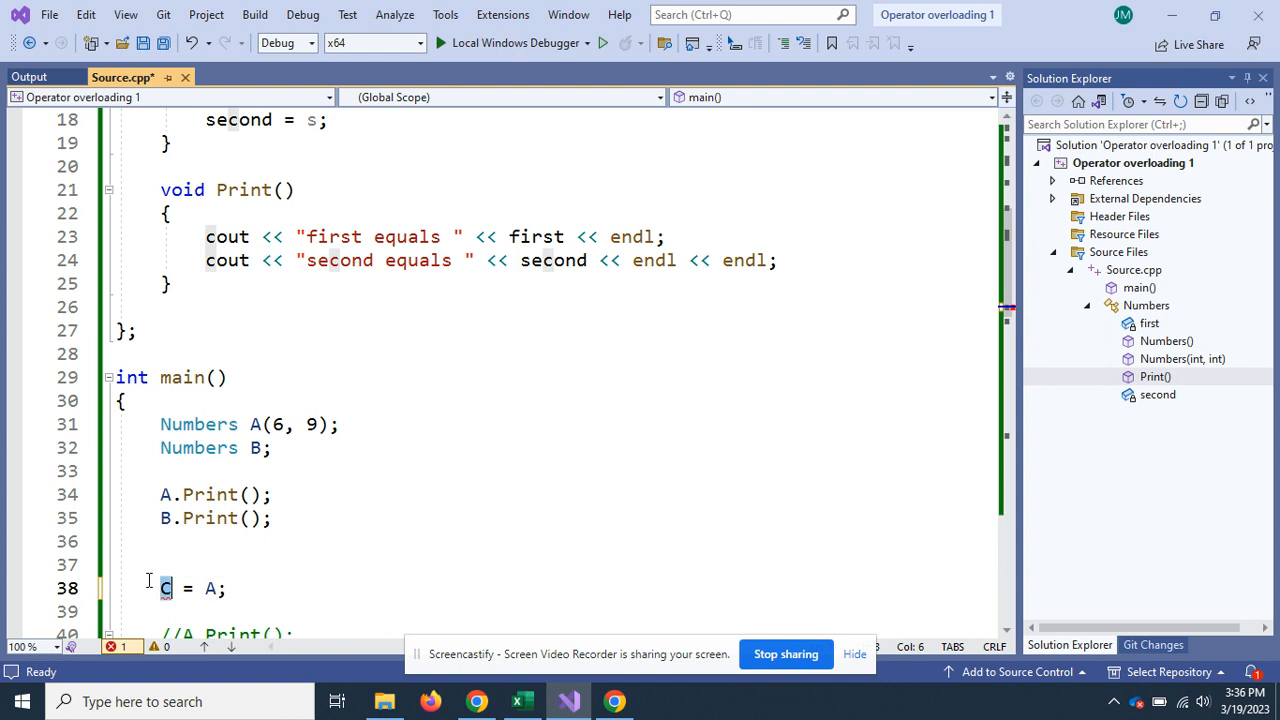
type("B")
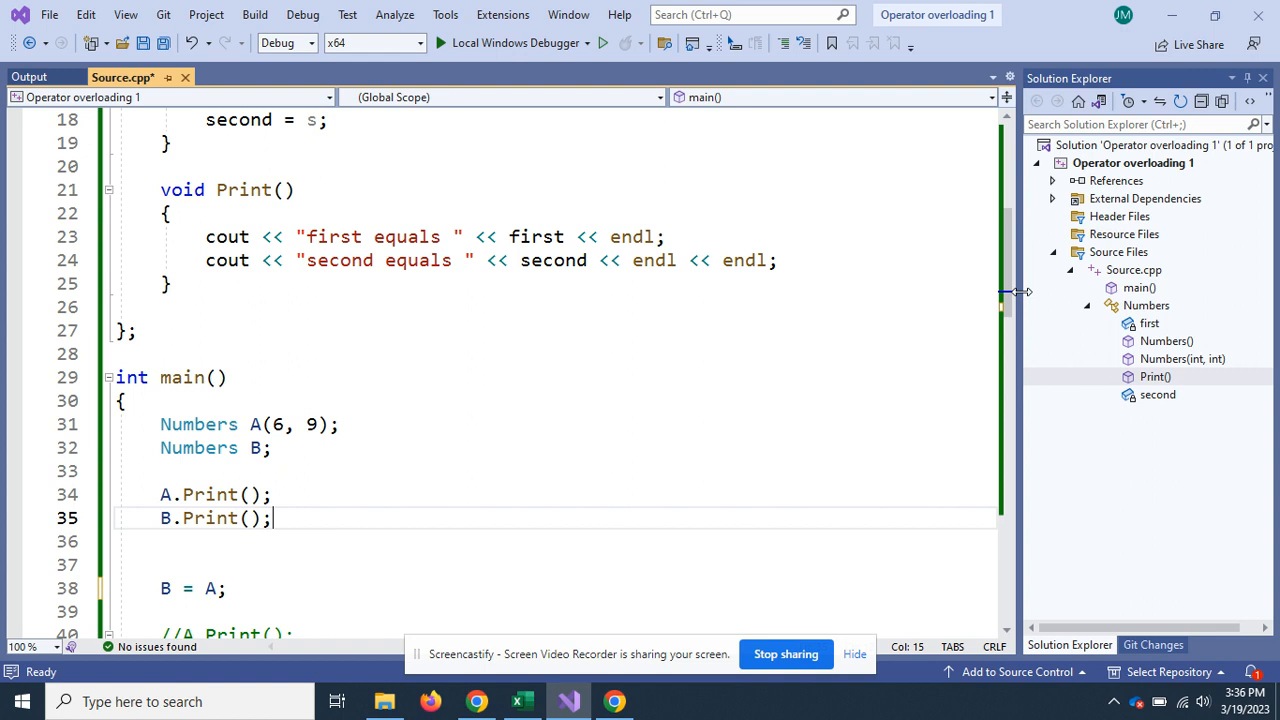
scroll("down", 3)
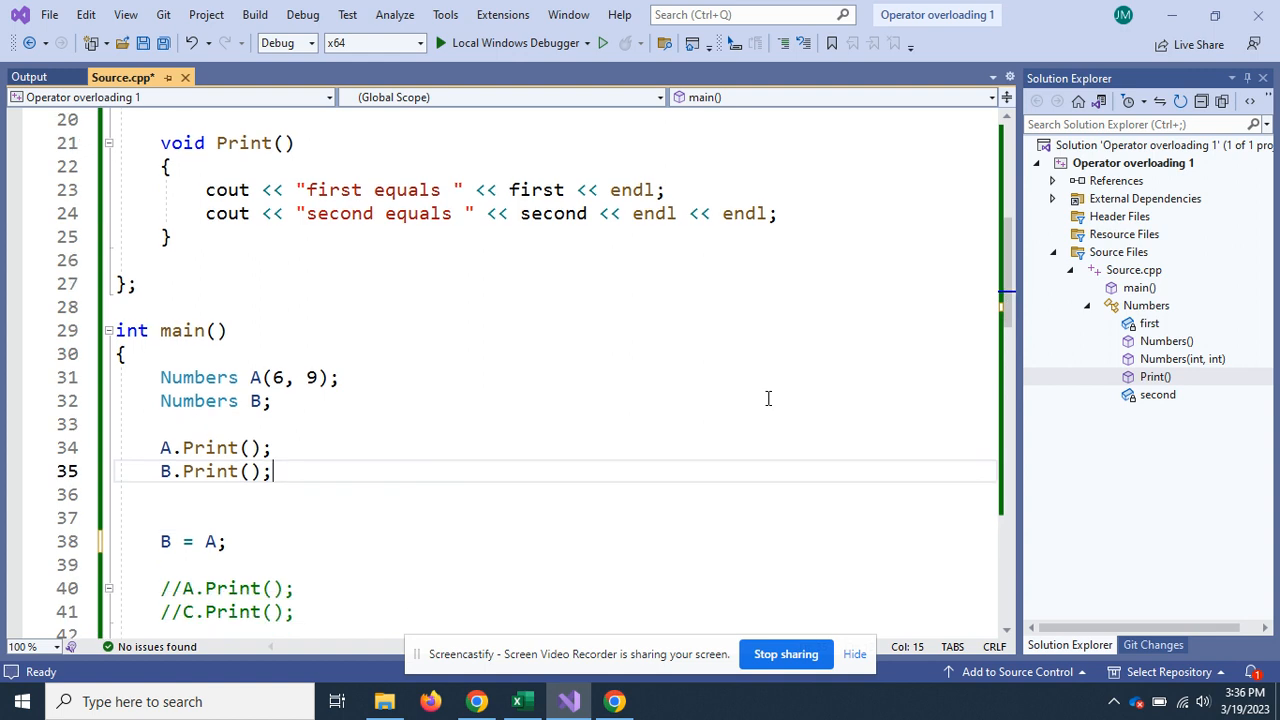
mouse_move(472, 568)
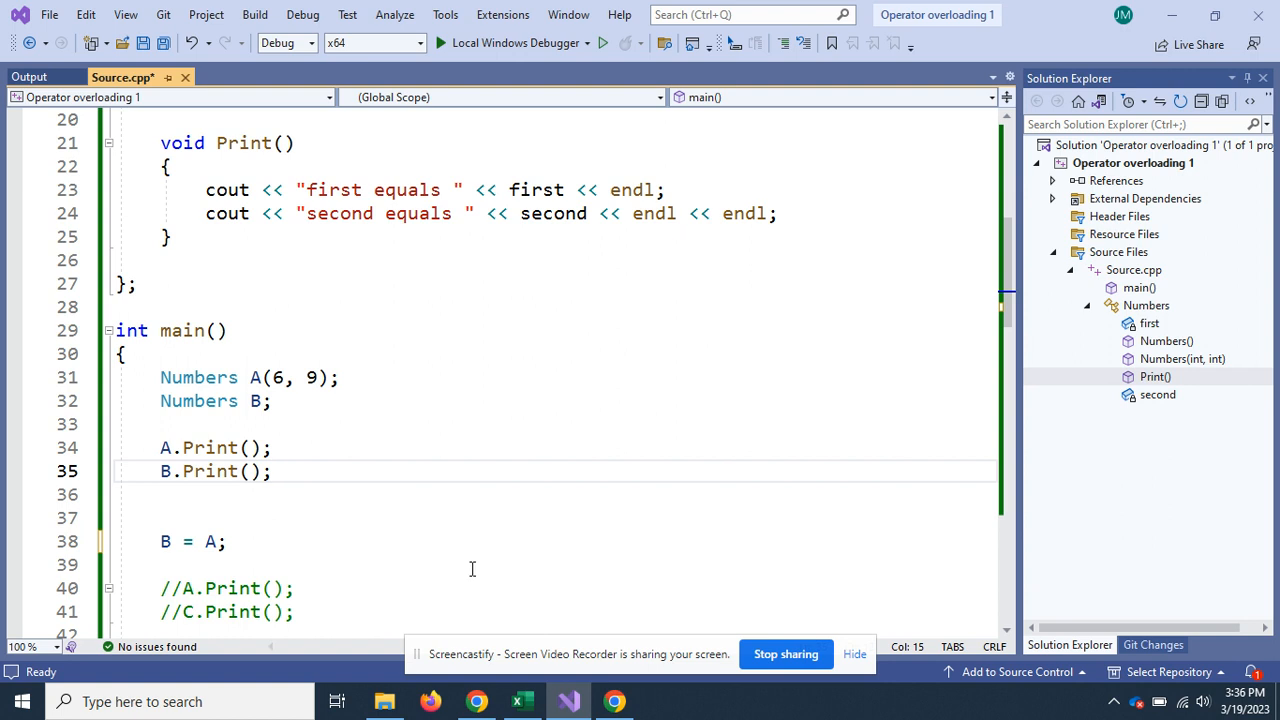
mouse_move(648, 554)
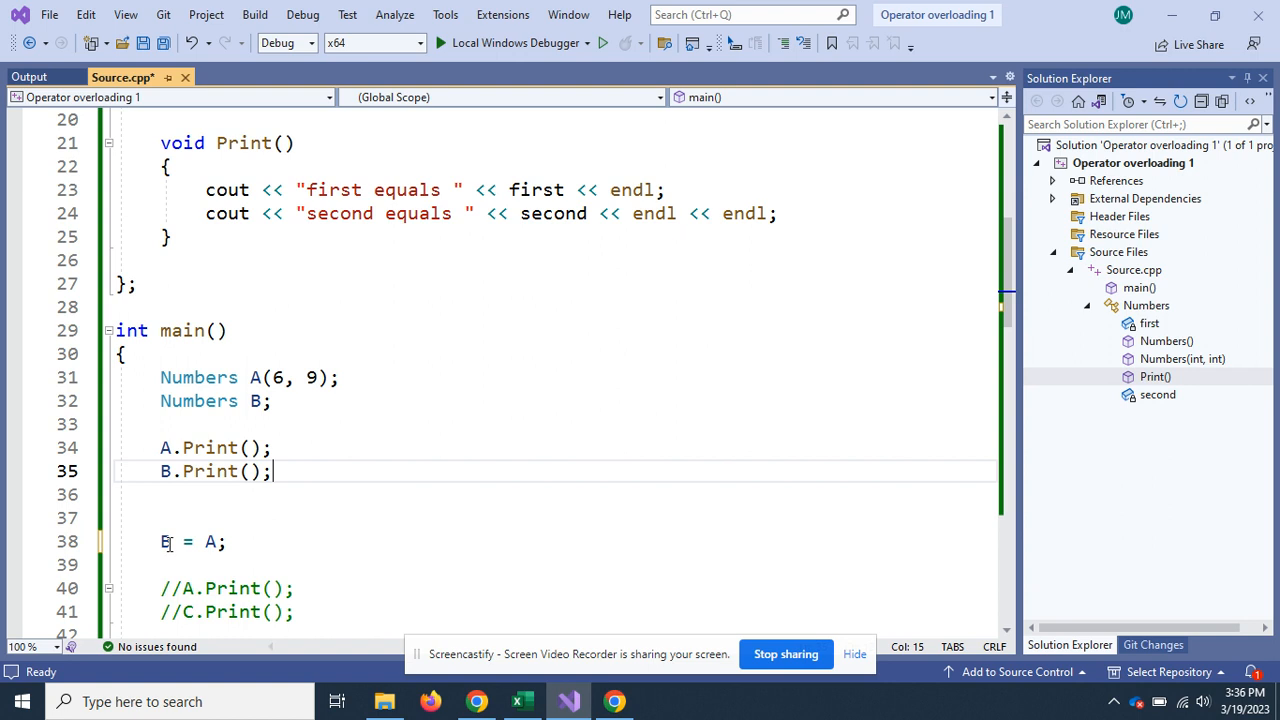
mouse_move(664, 248)
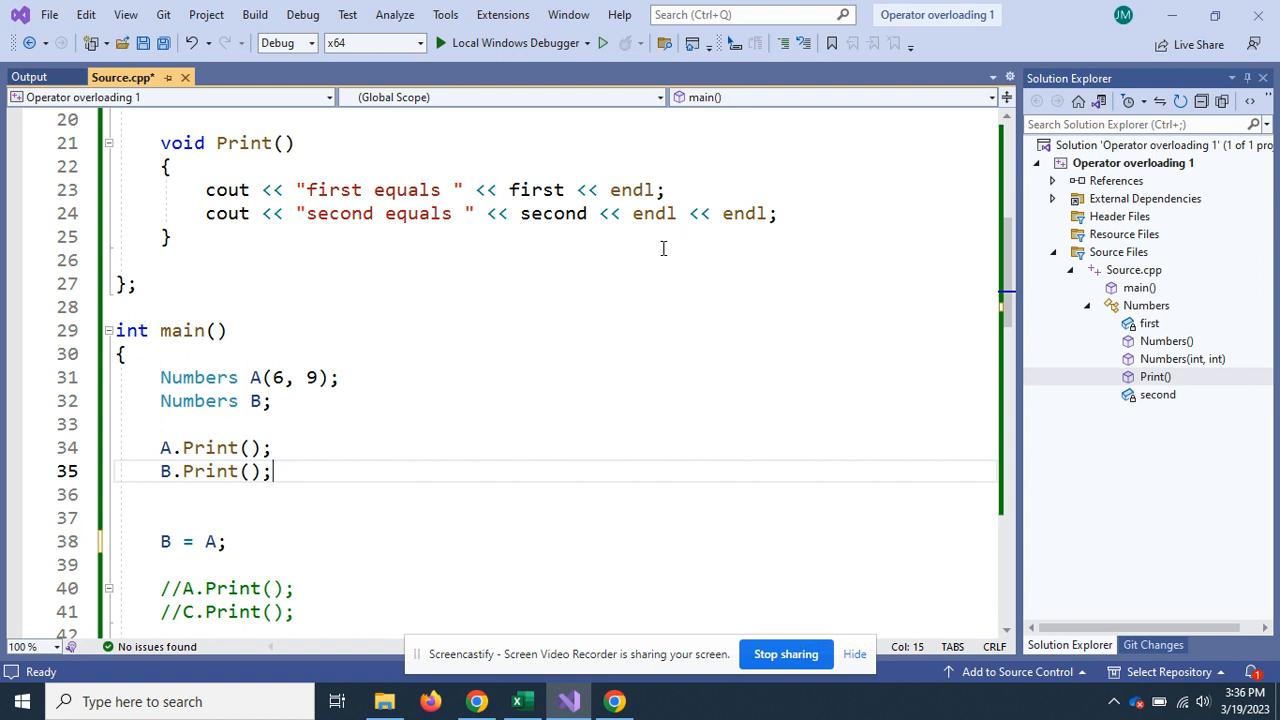
mouse_move(562, 124)
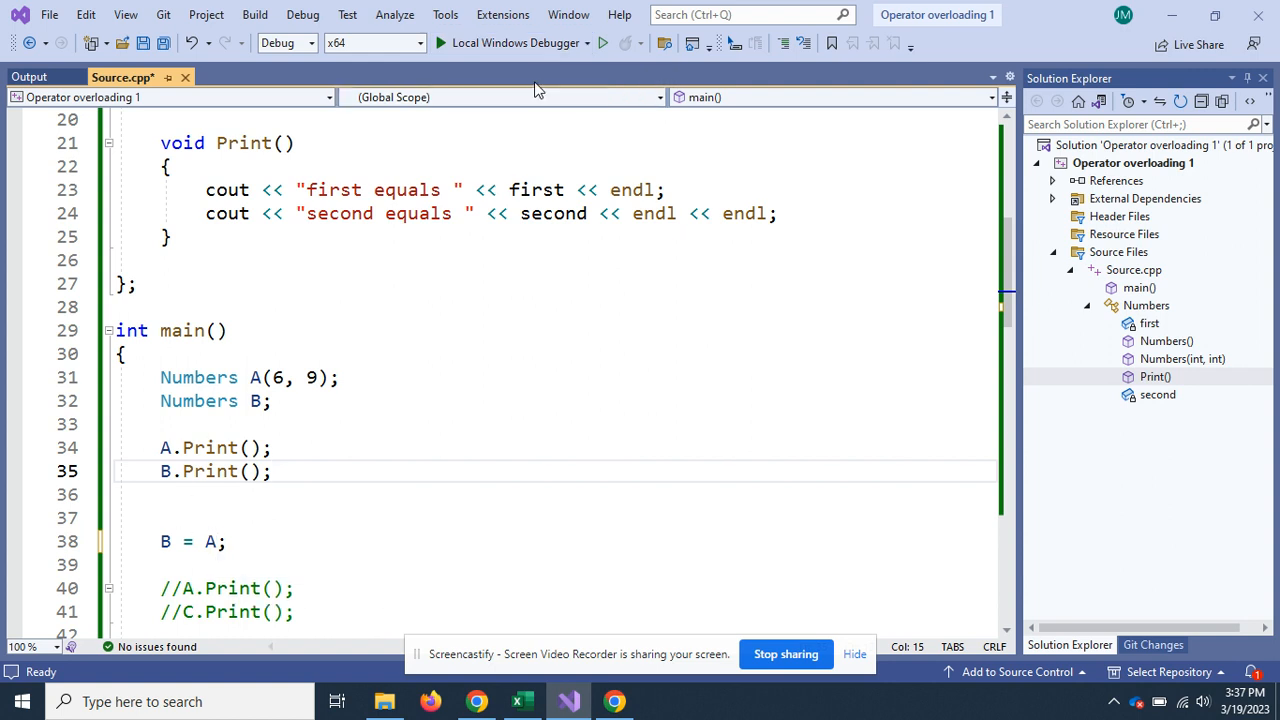
mouse_move(516, 42)
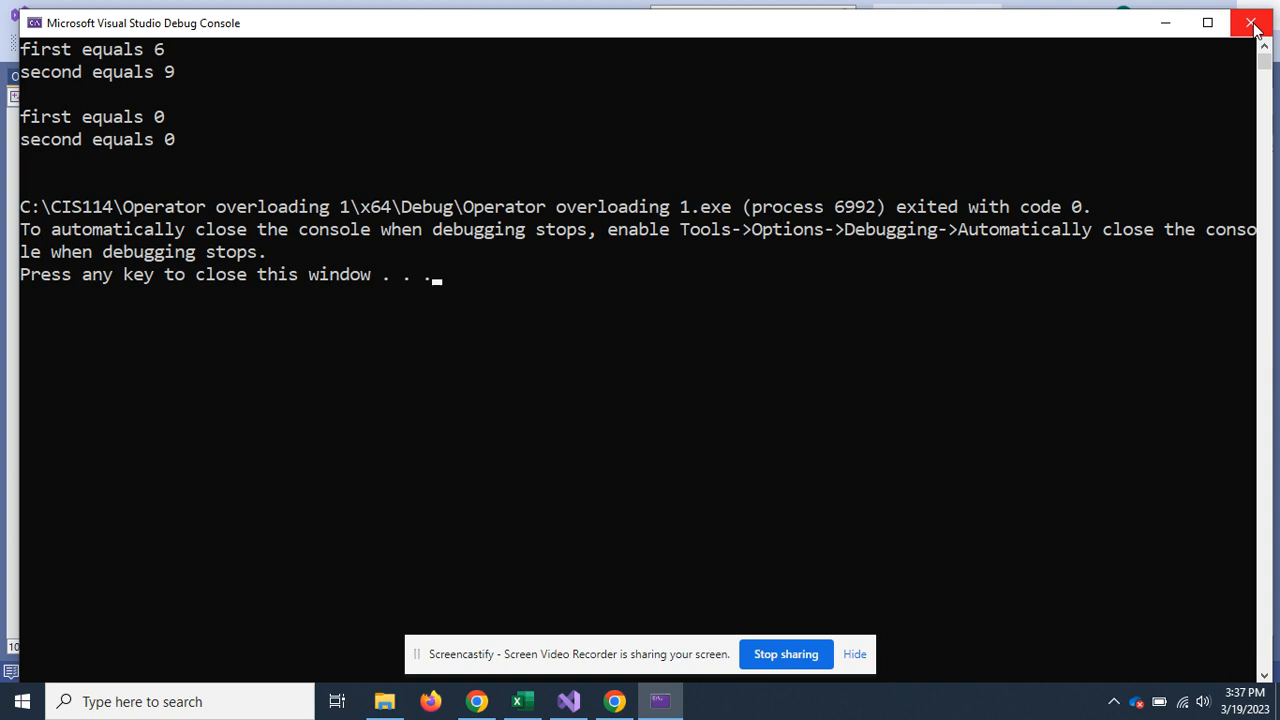
Close the debug console and return to the Source.cpp code.
left_click(1252, 22)
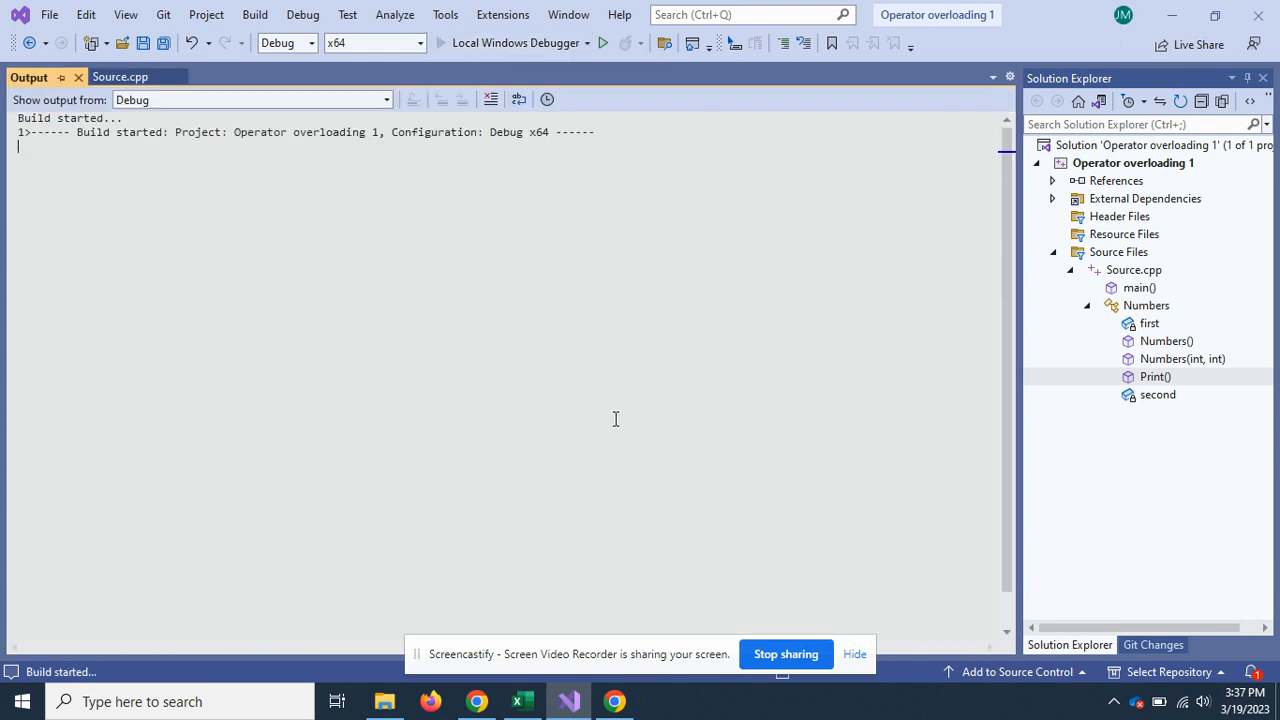
left_click(604, 42)
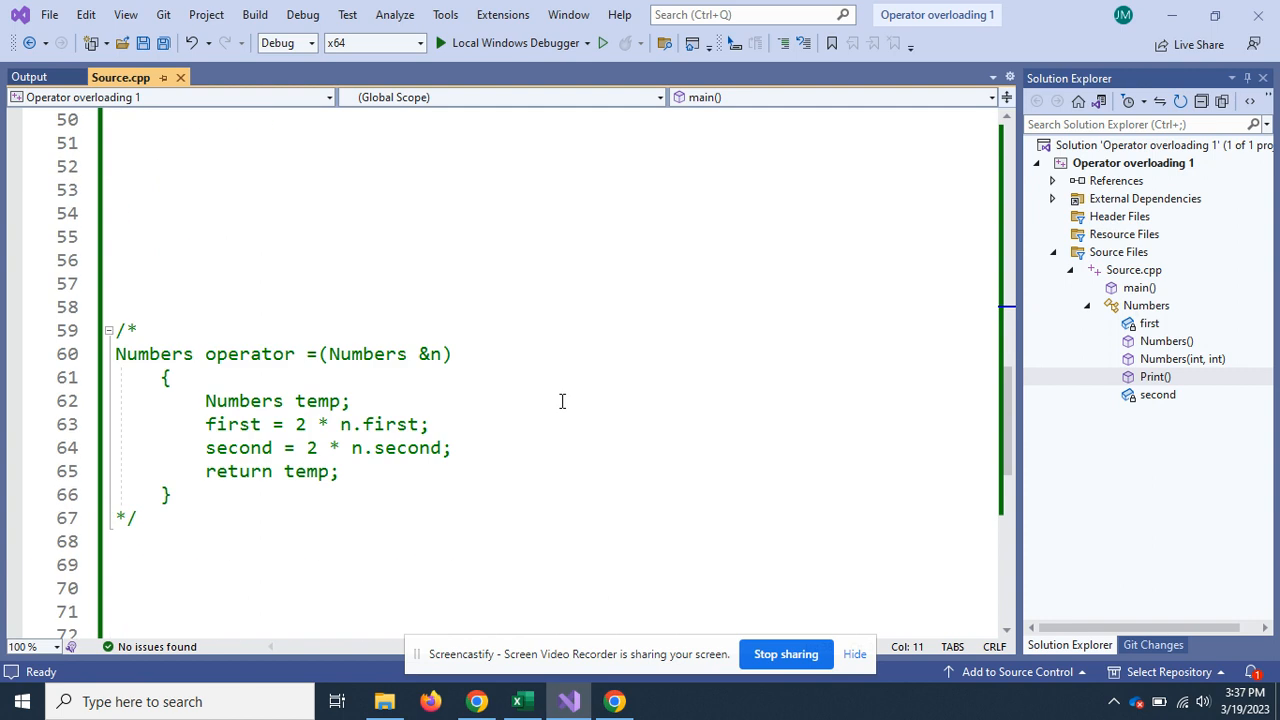
Select the commented-out operator= block to move it into the Numbers class.
left_click_drag(116, 354, 172, 494)
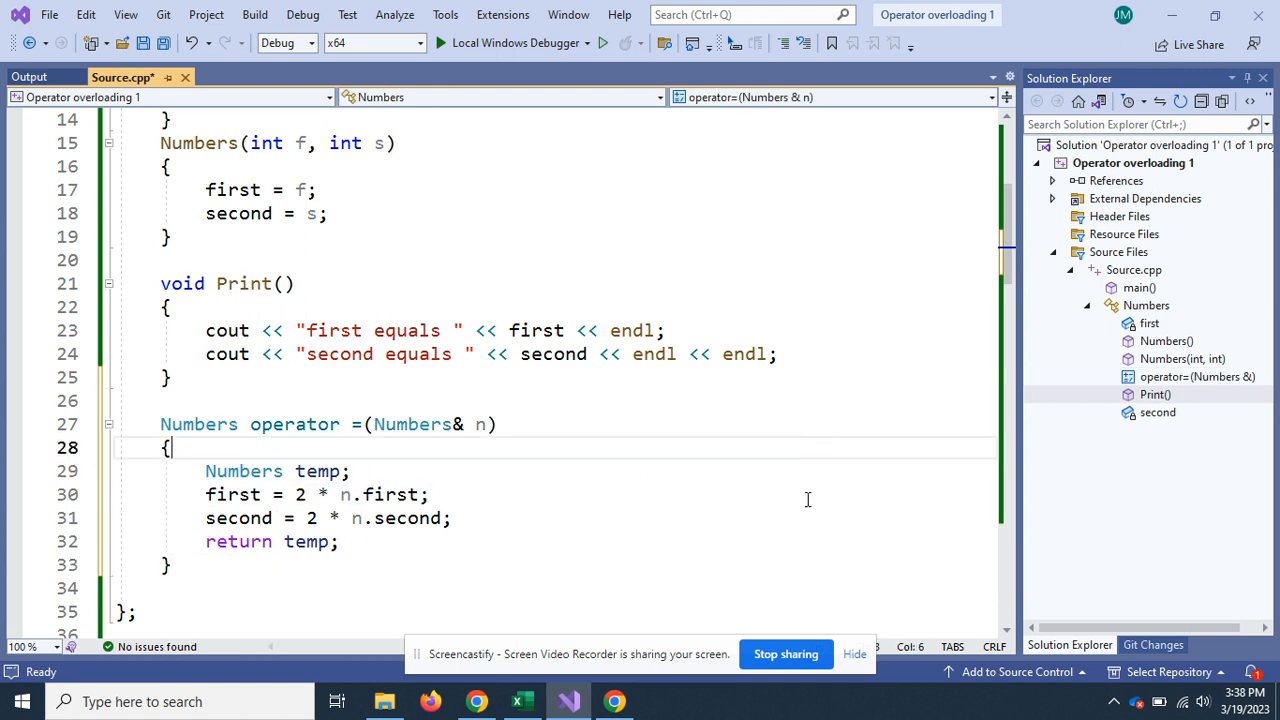
mouse_move(292, 458)
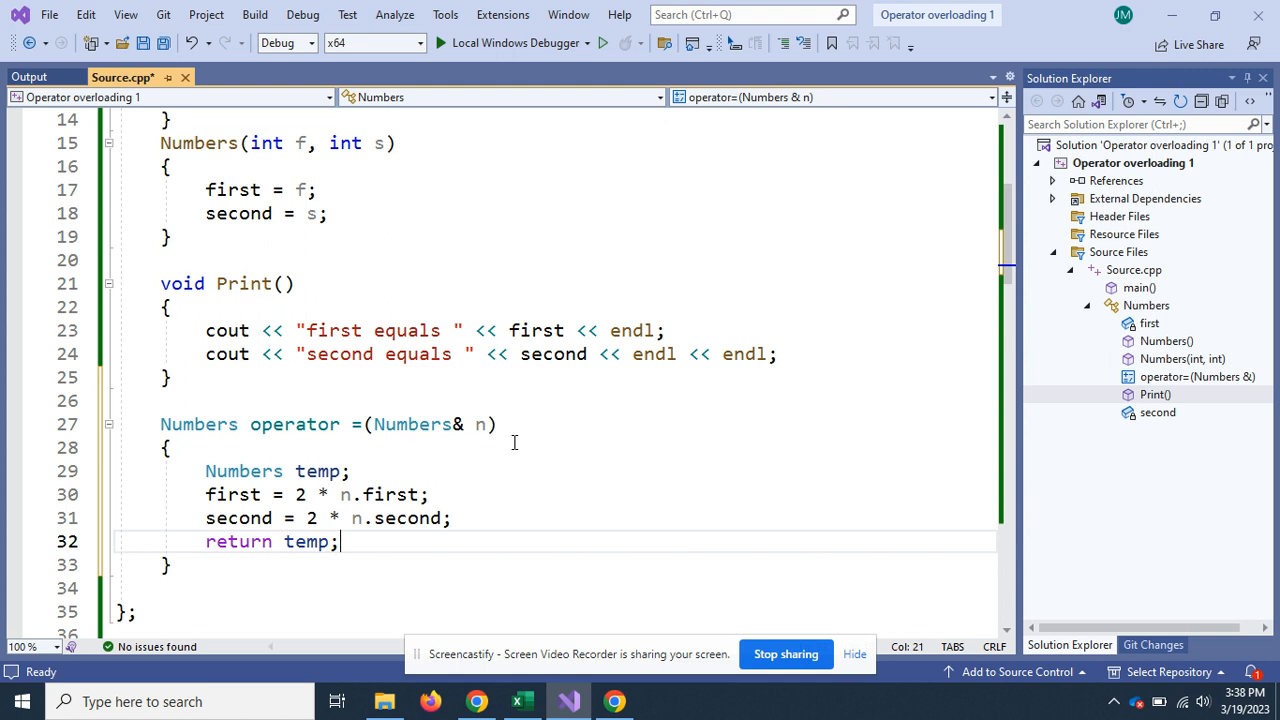
Review the operator= definition, highlighting the operator keyword and Numbers return type.
left_click(496, 424)
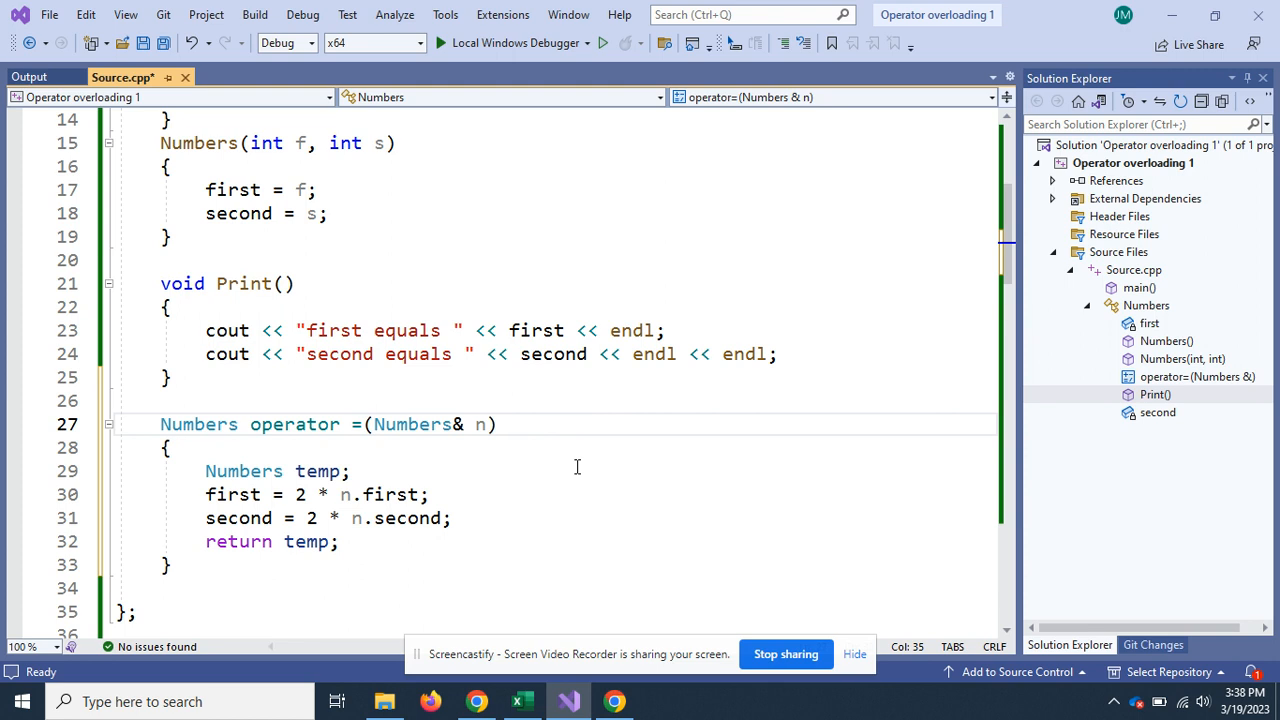
double_click(294, 424)
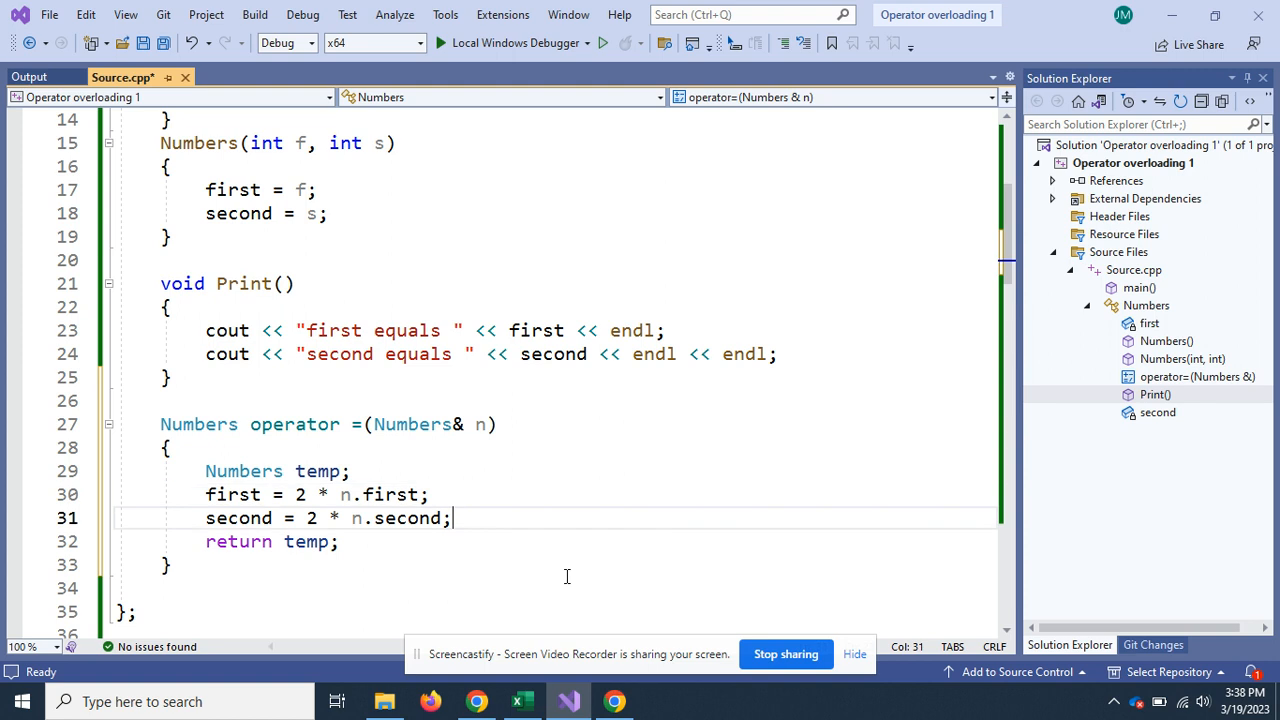
mouse_move(662, 558)
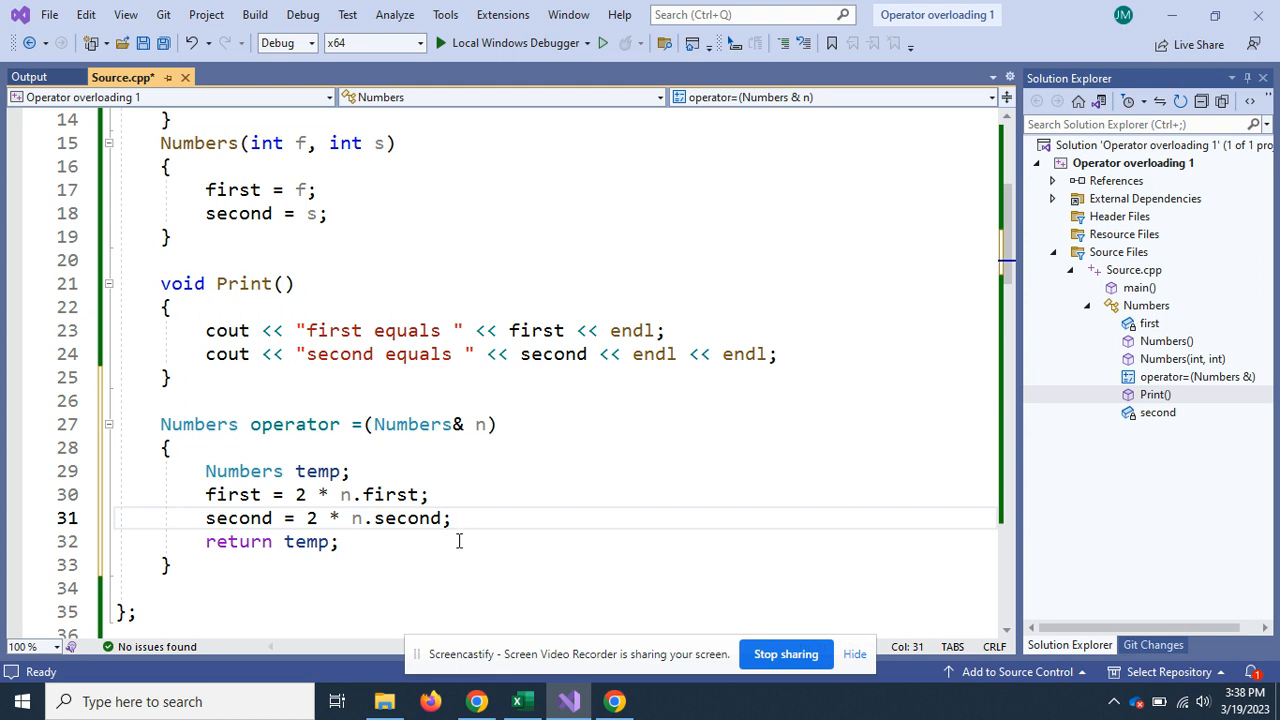
mouse_move(408, 508)
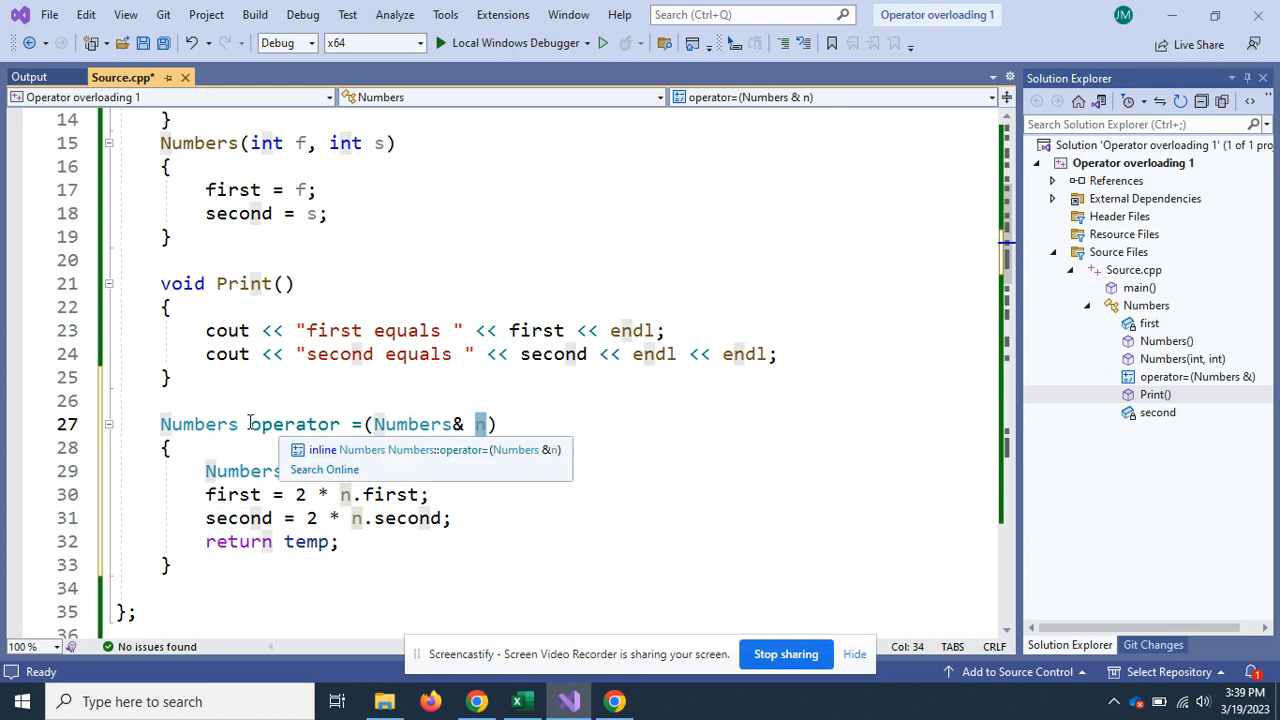
double_click(292, 424)
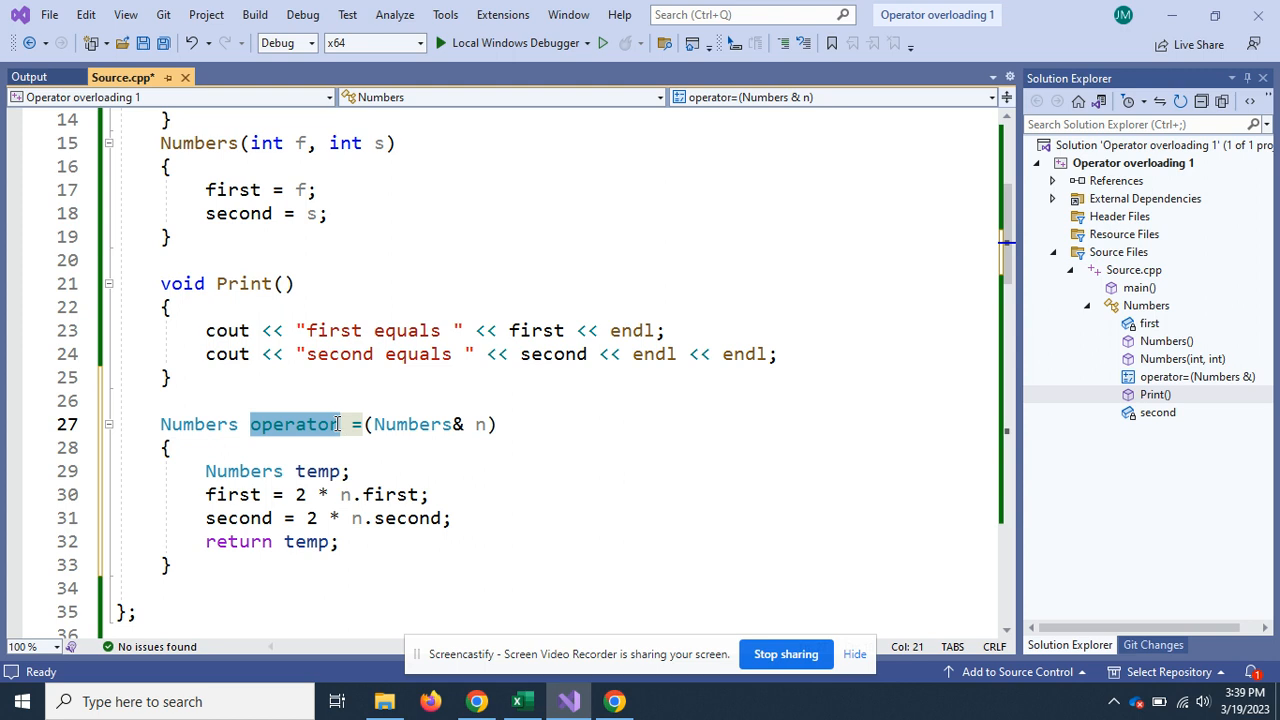
left_click(230, 494)
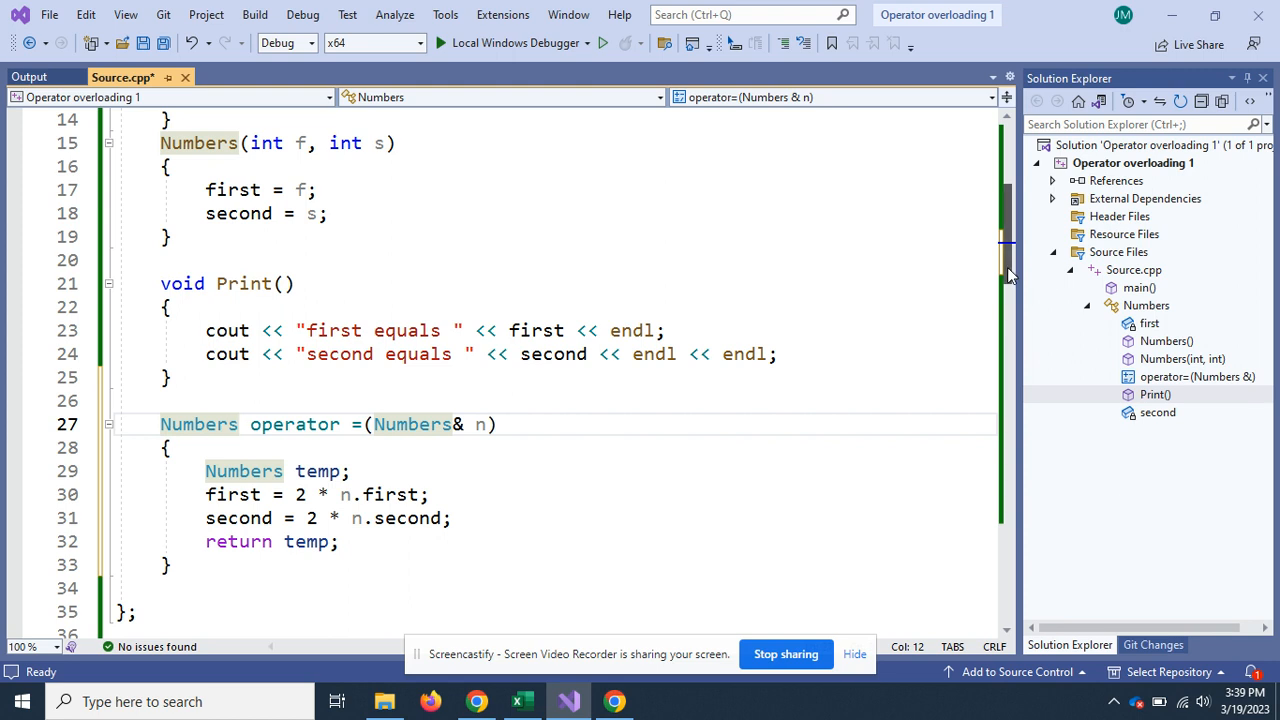
scroll("down", 3)
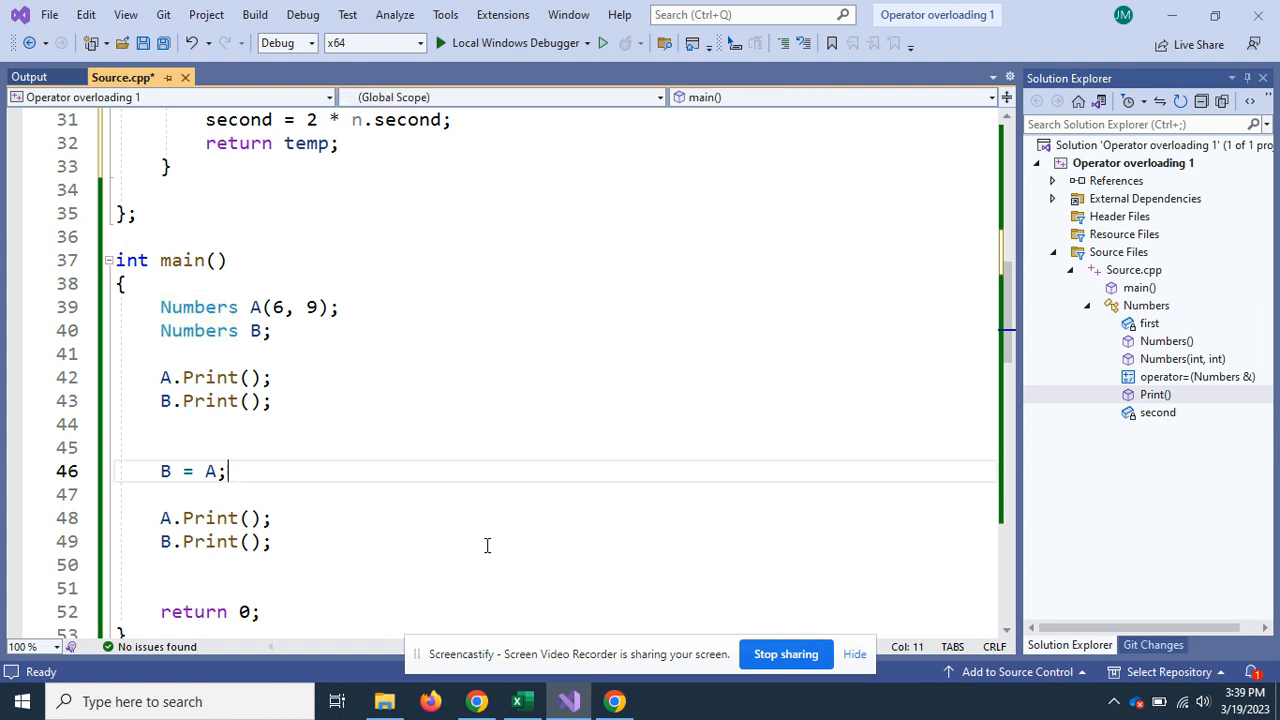
mouse_move(524, 560)
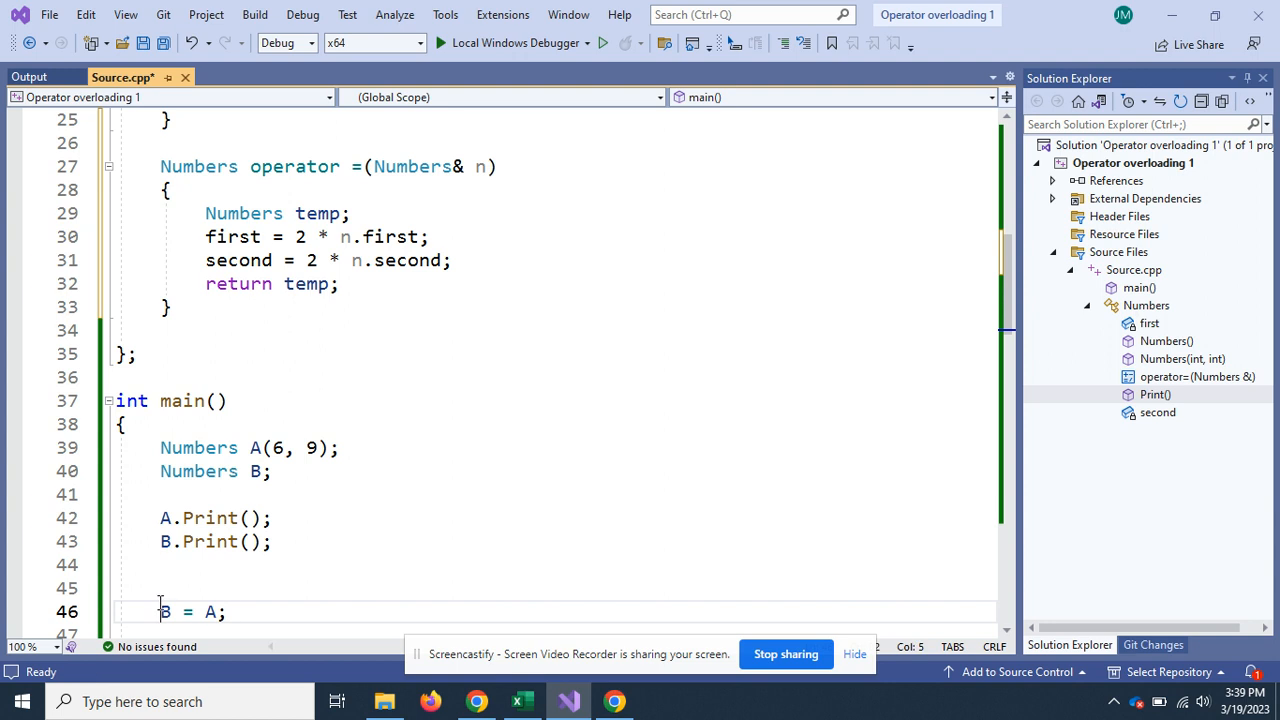
Complete the B = A; line with prints of A and B, then run the program.
left_click(160, 588)
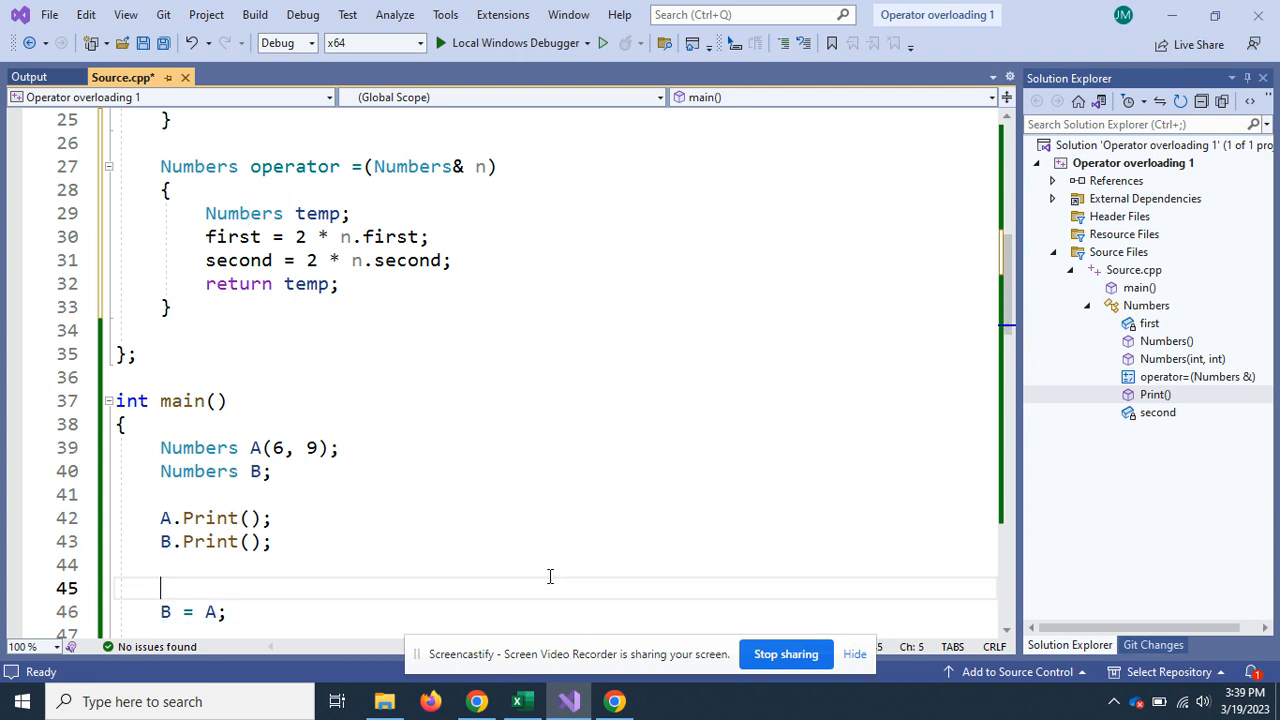
mouse_move(284, 452)
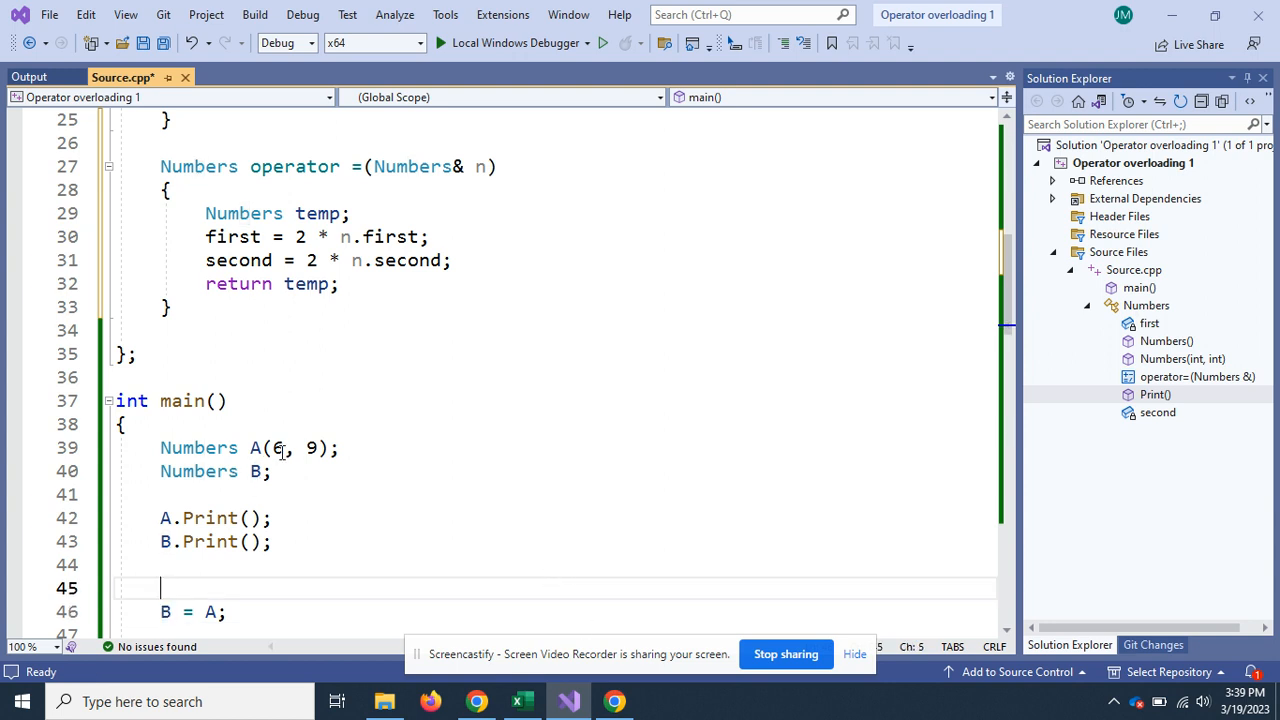
mouse_move(466, 492)
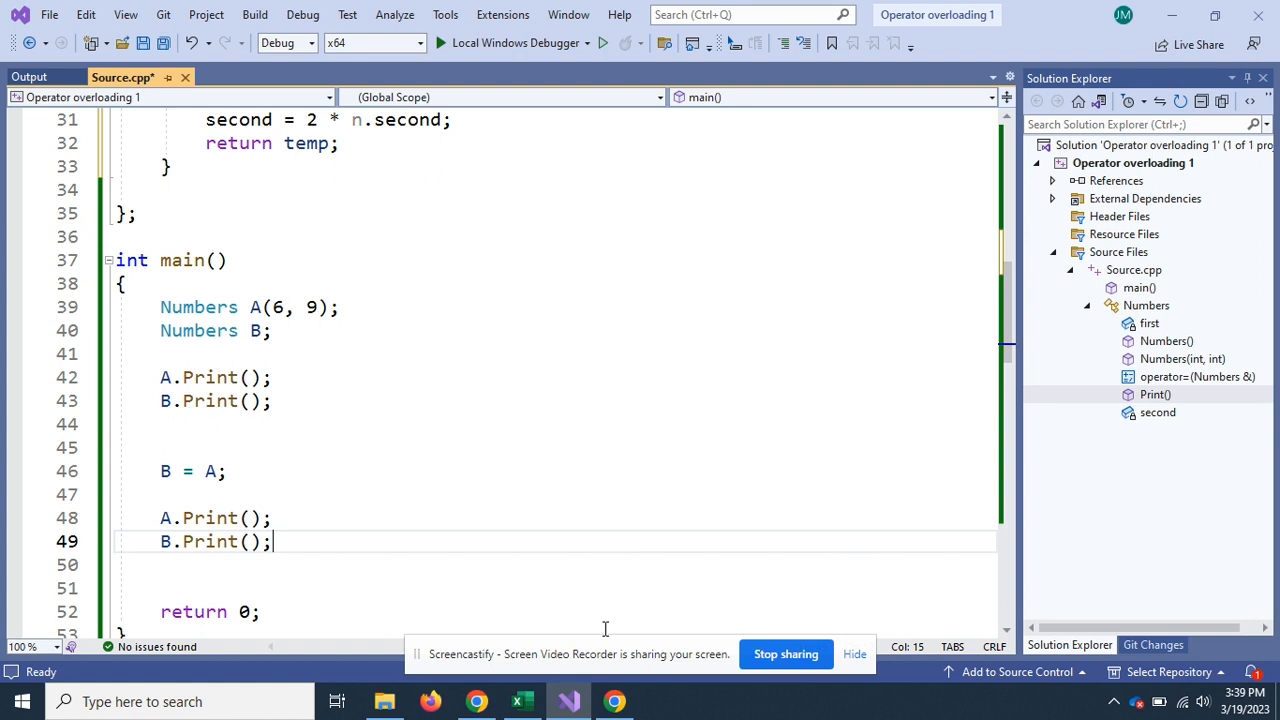
mouse_move(312, 448)
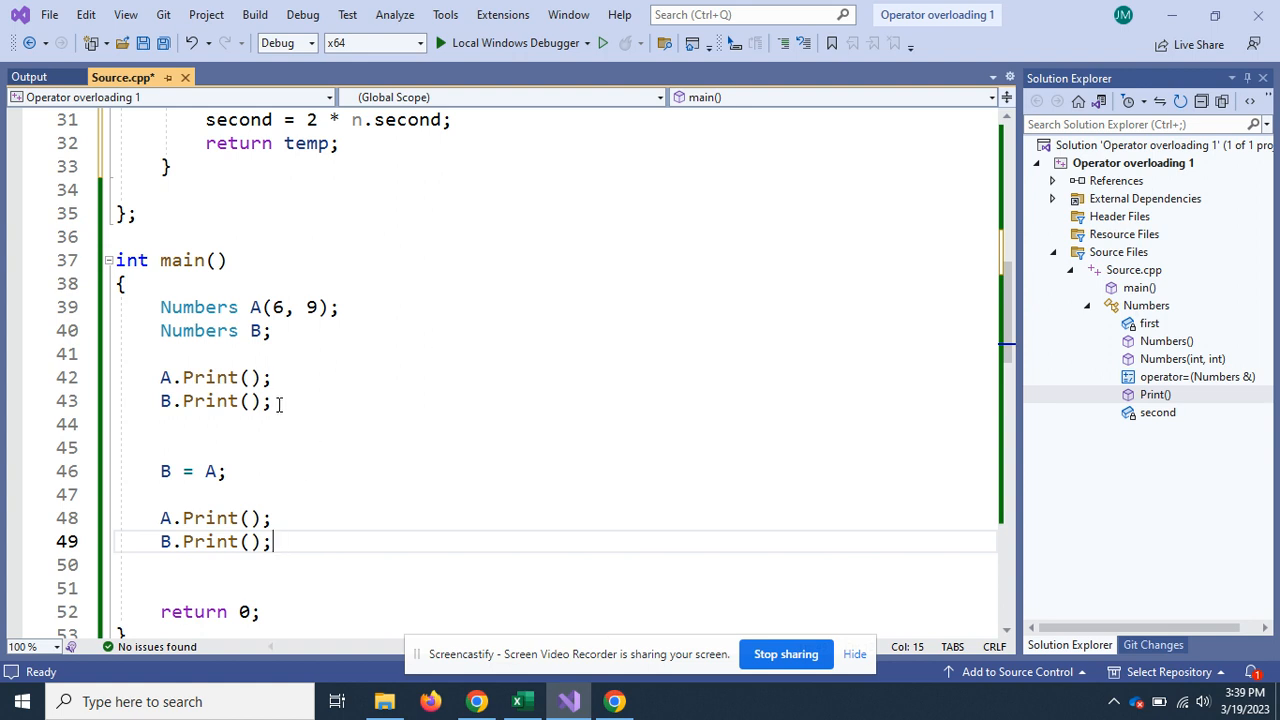
mouse_move(300, 508)
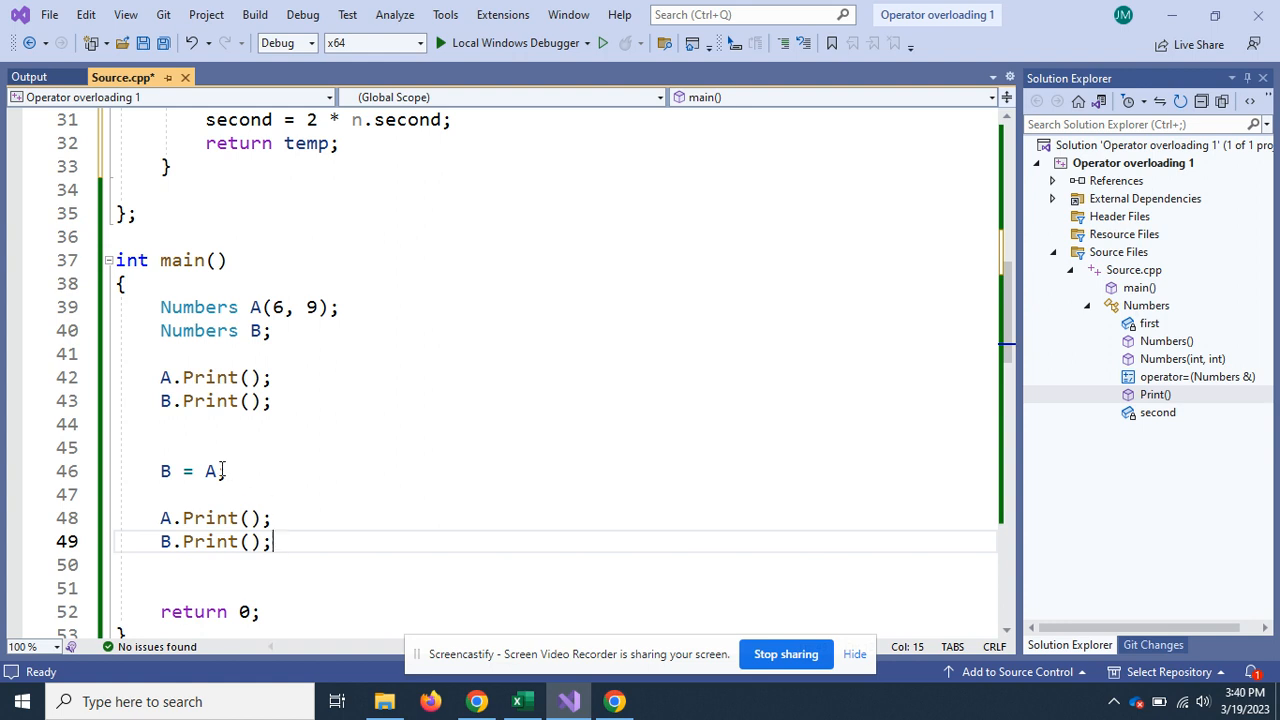
type(";")
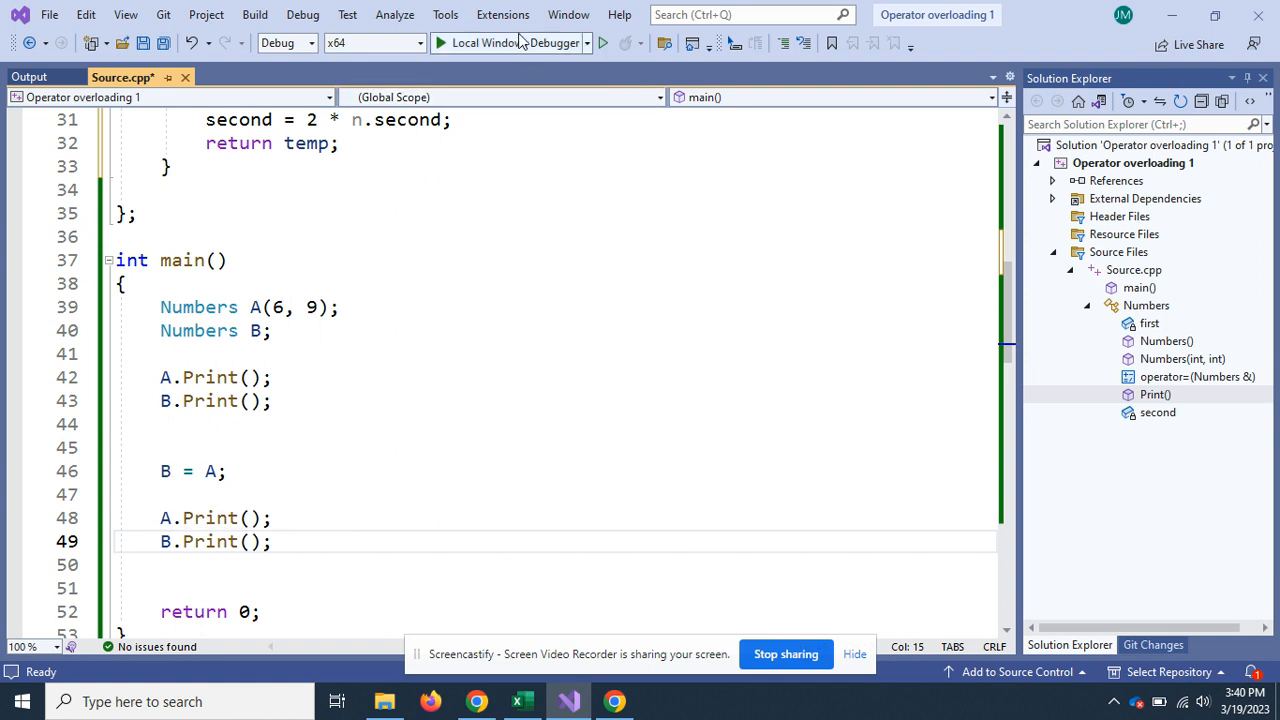
left_click(440, 42)
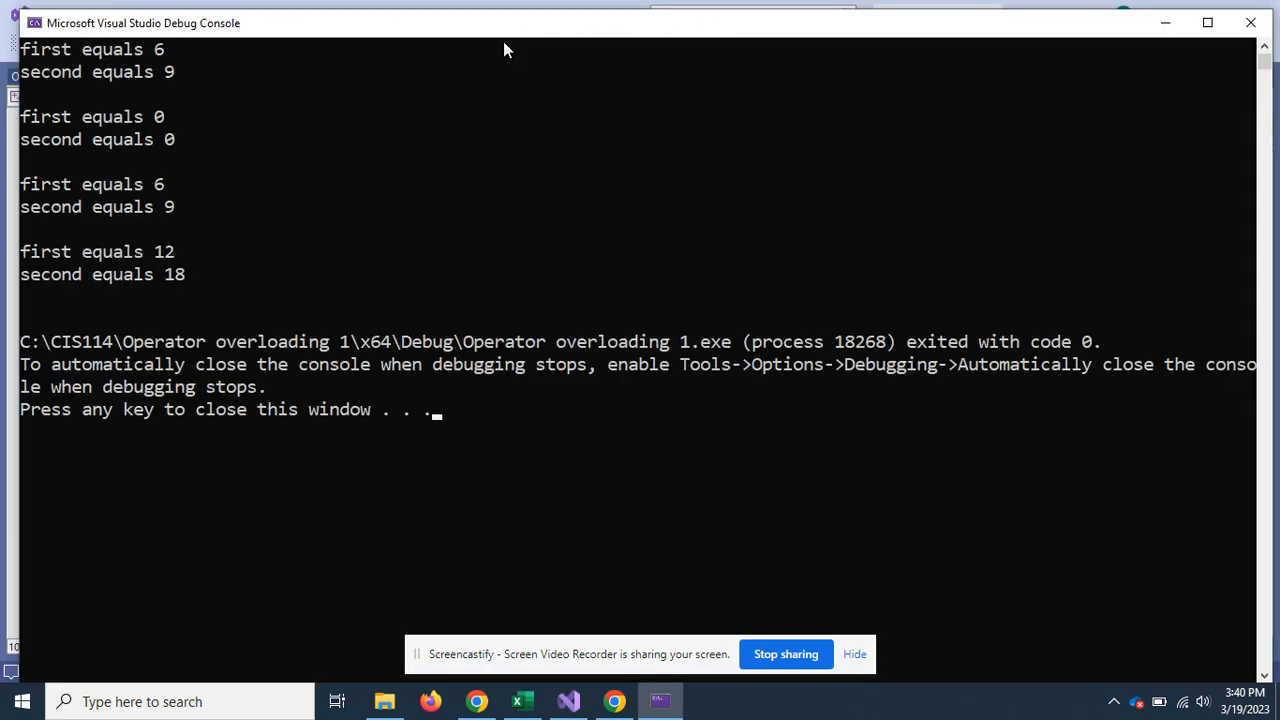
mouse_move(202, 198)
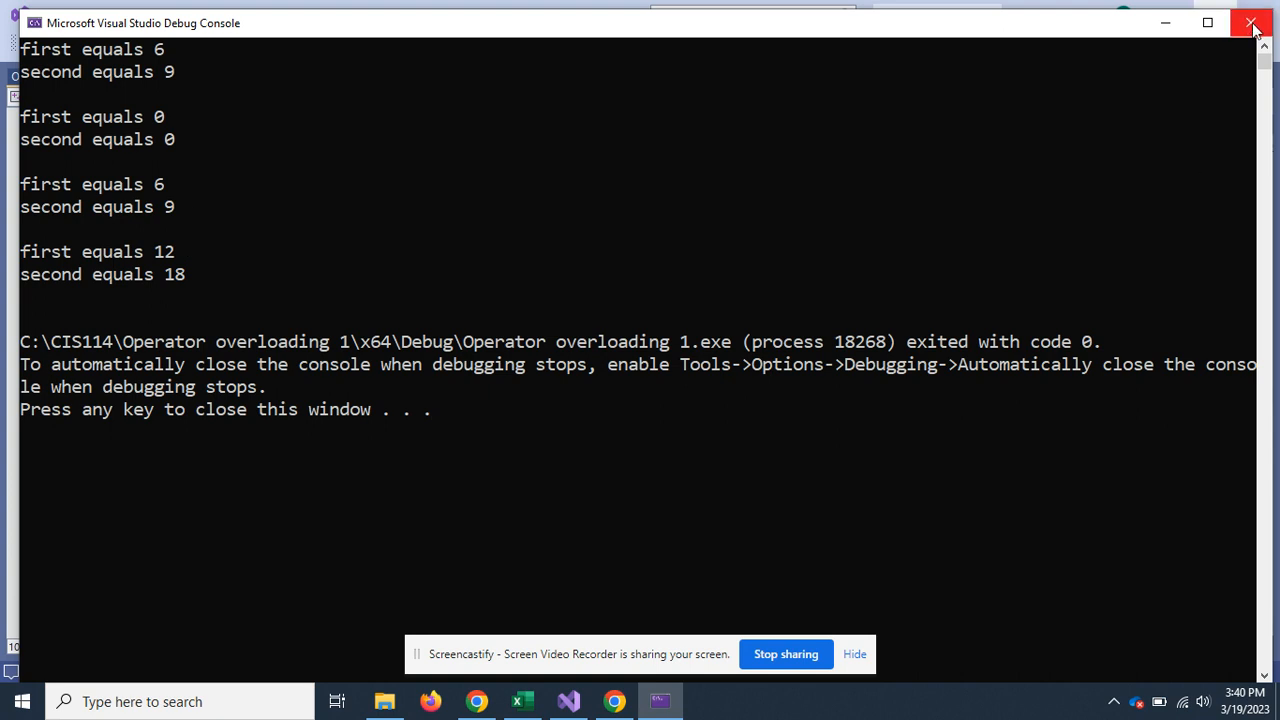
mouse_move(1252, 24)
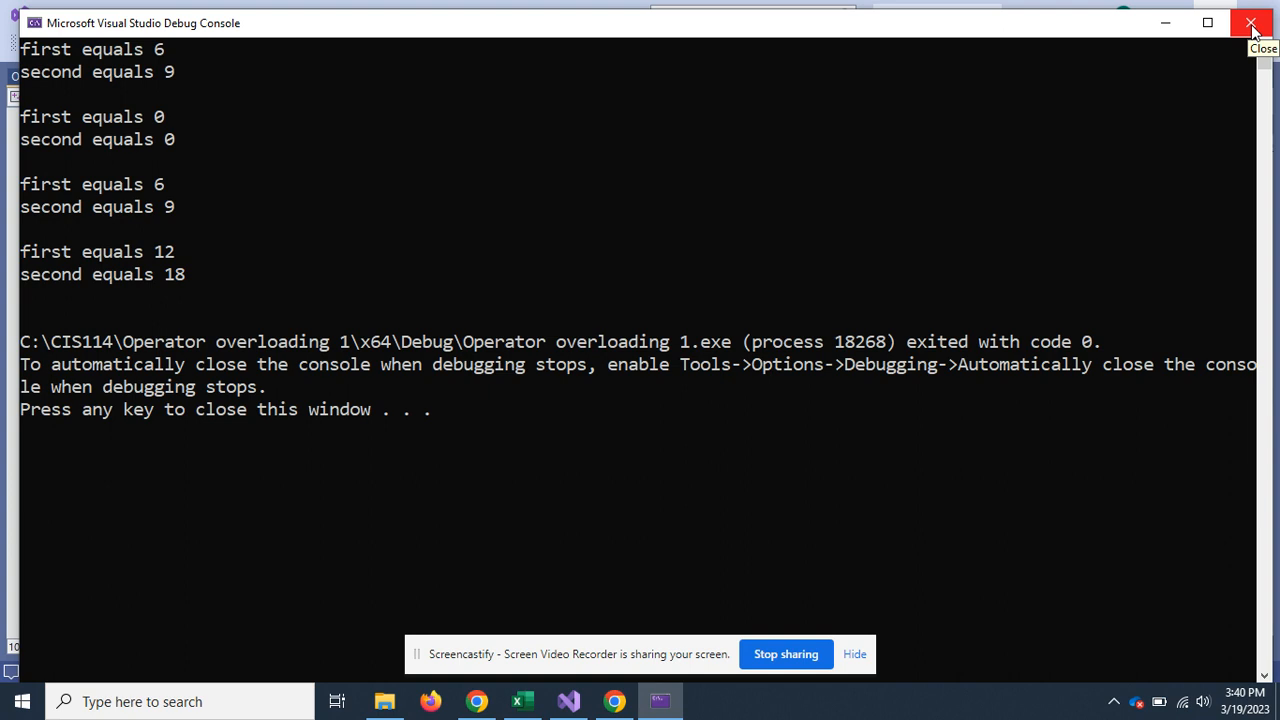
Close the debug console after seeing B printed as 12 and 18.
left_click(1252, 24)
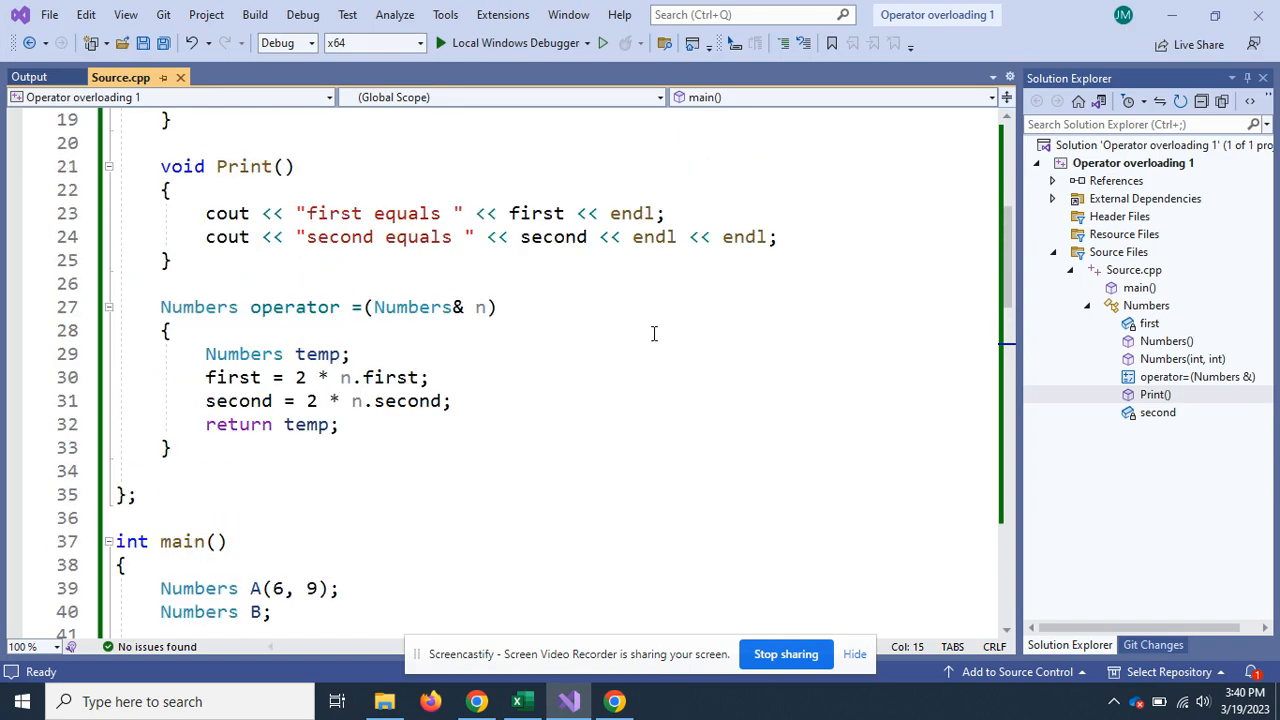
mouse_move(504, 312)
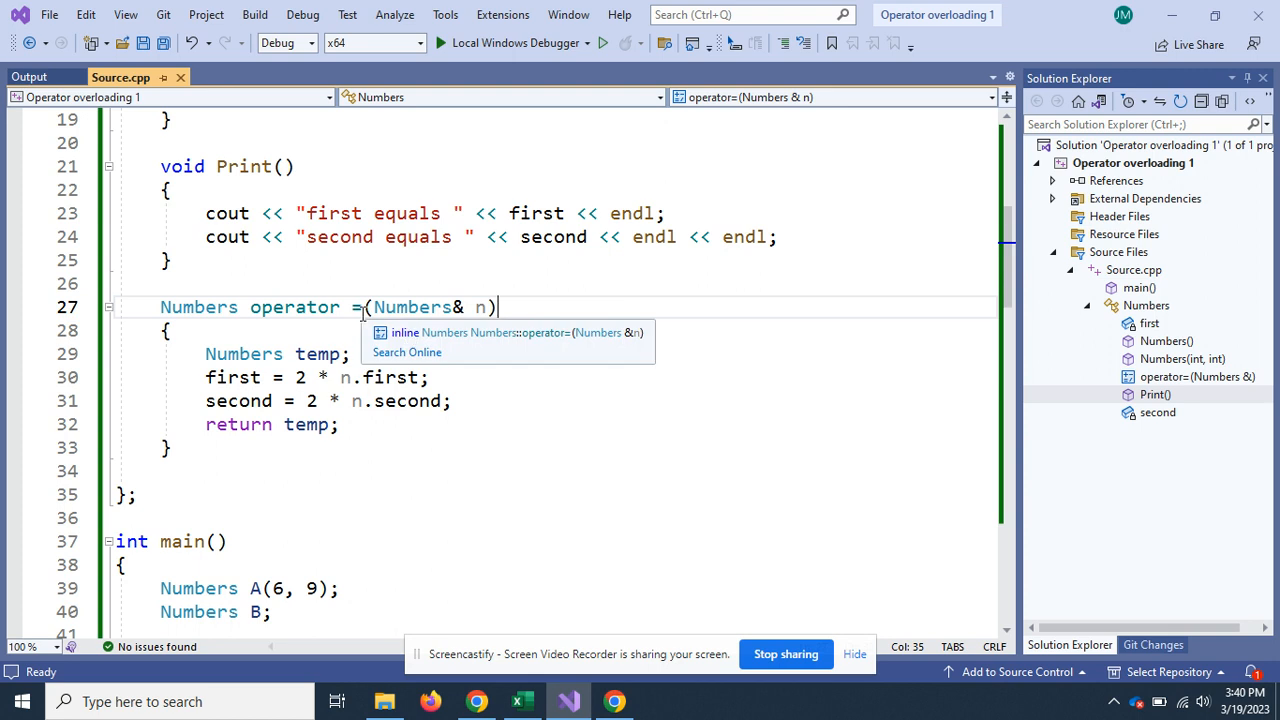
mouse_move(468, 404)
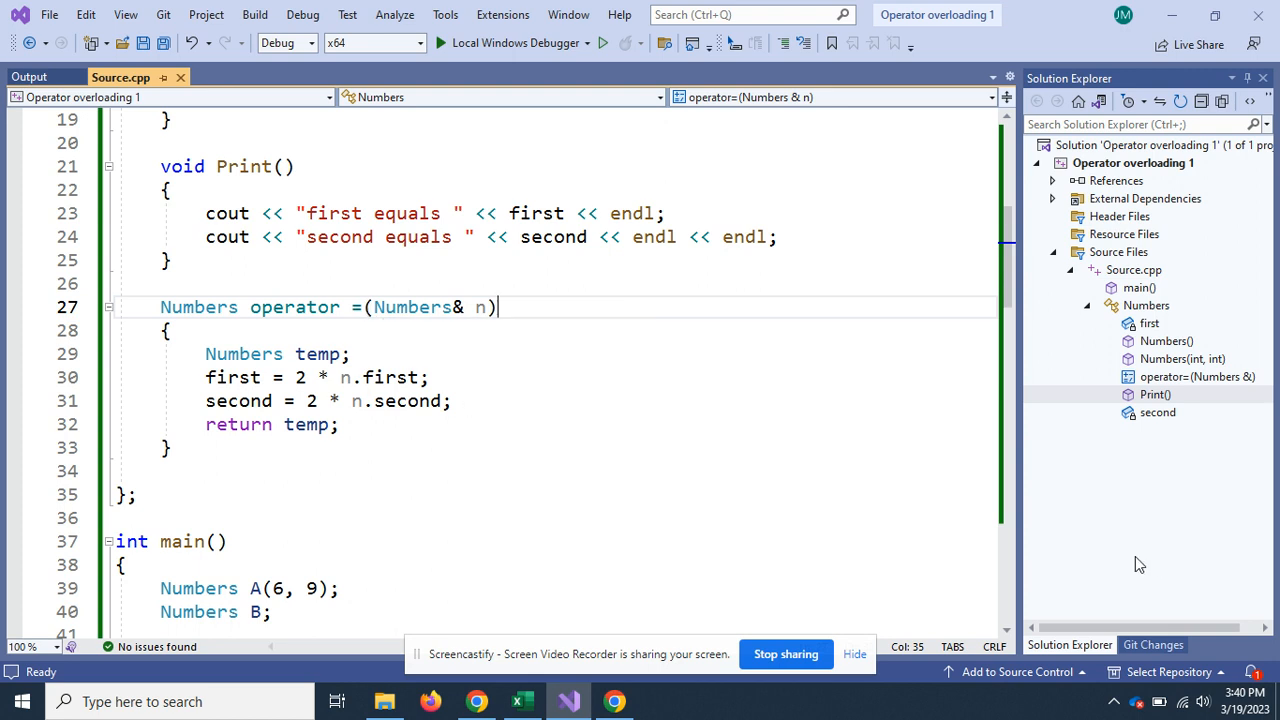
mouse_move(490, 460)
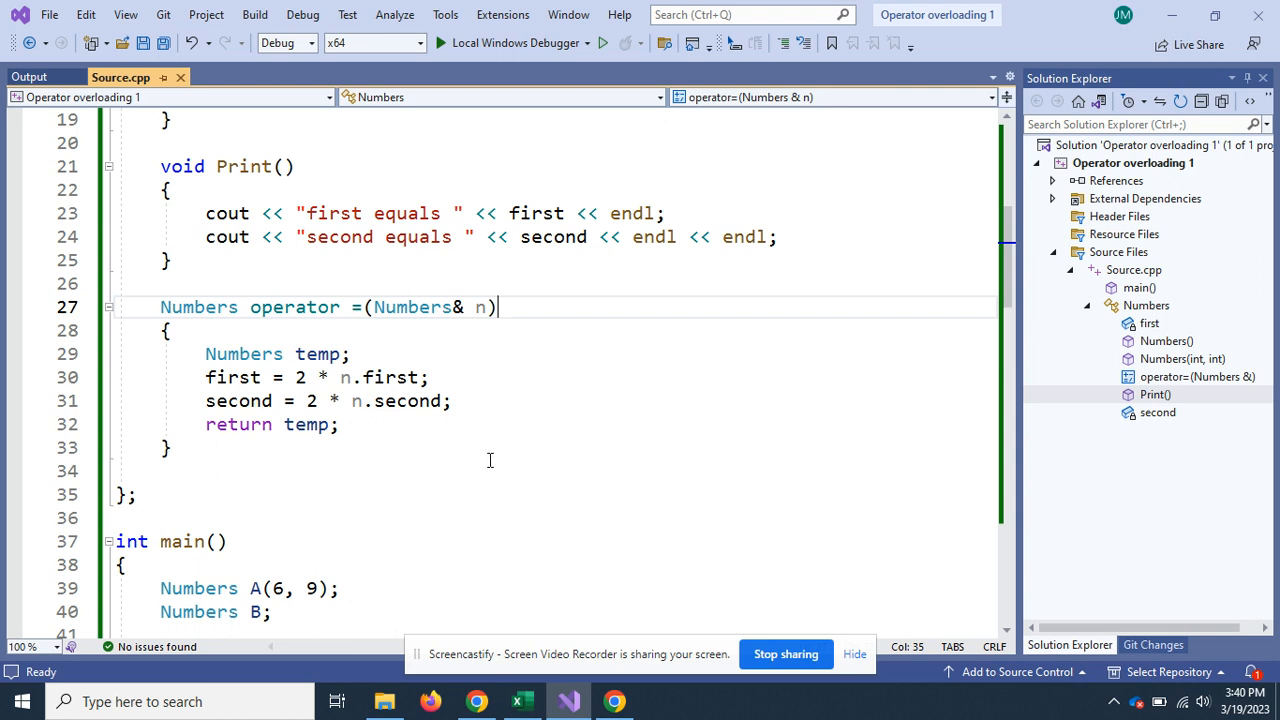
mouse_move(468, 456)
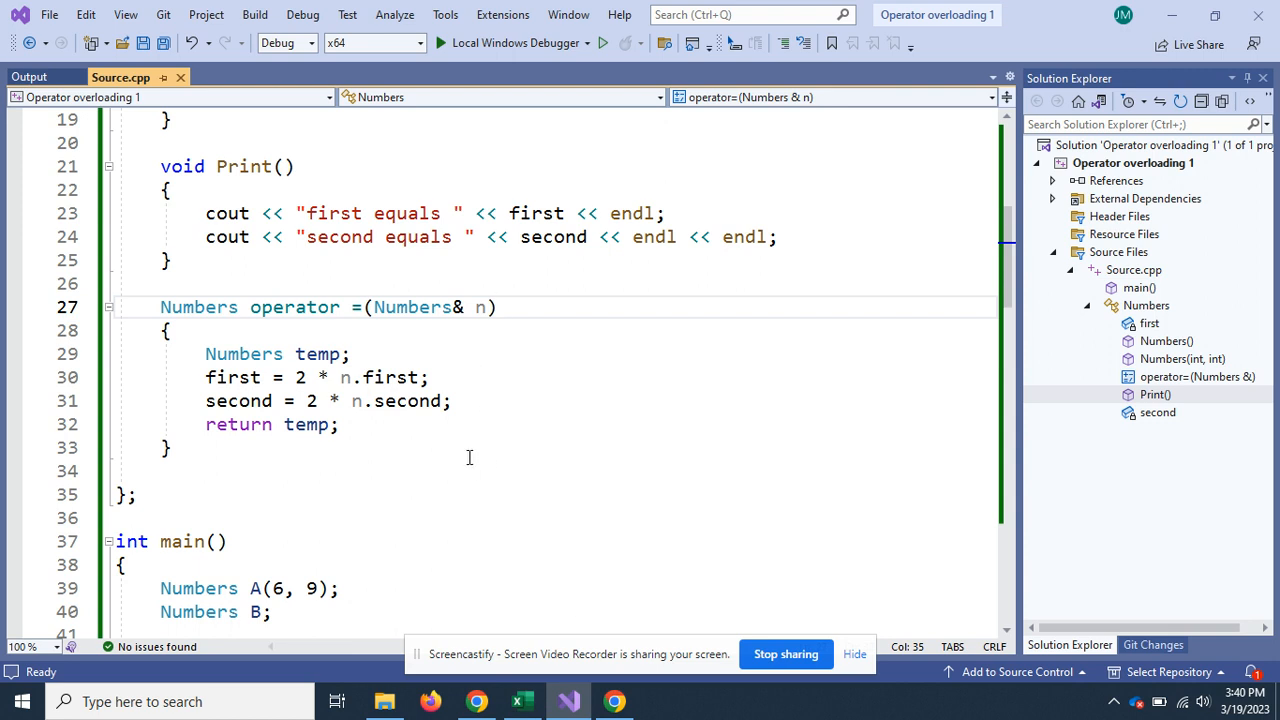
mouse_move(256, 472)
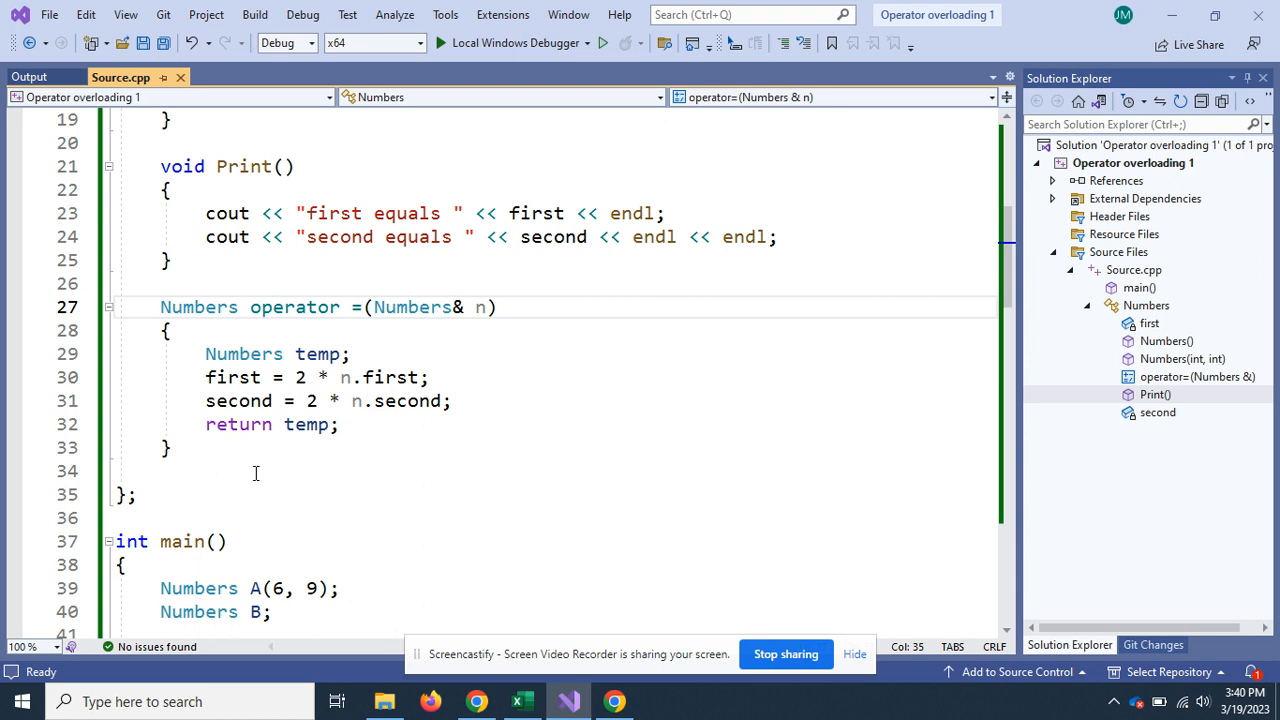
mouse_move(436, 456)
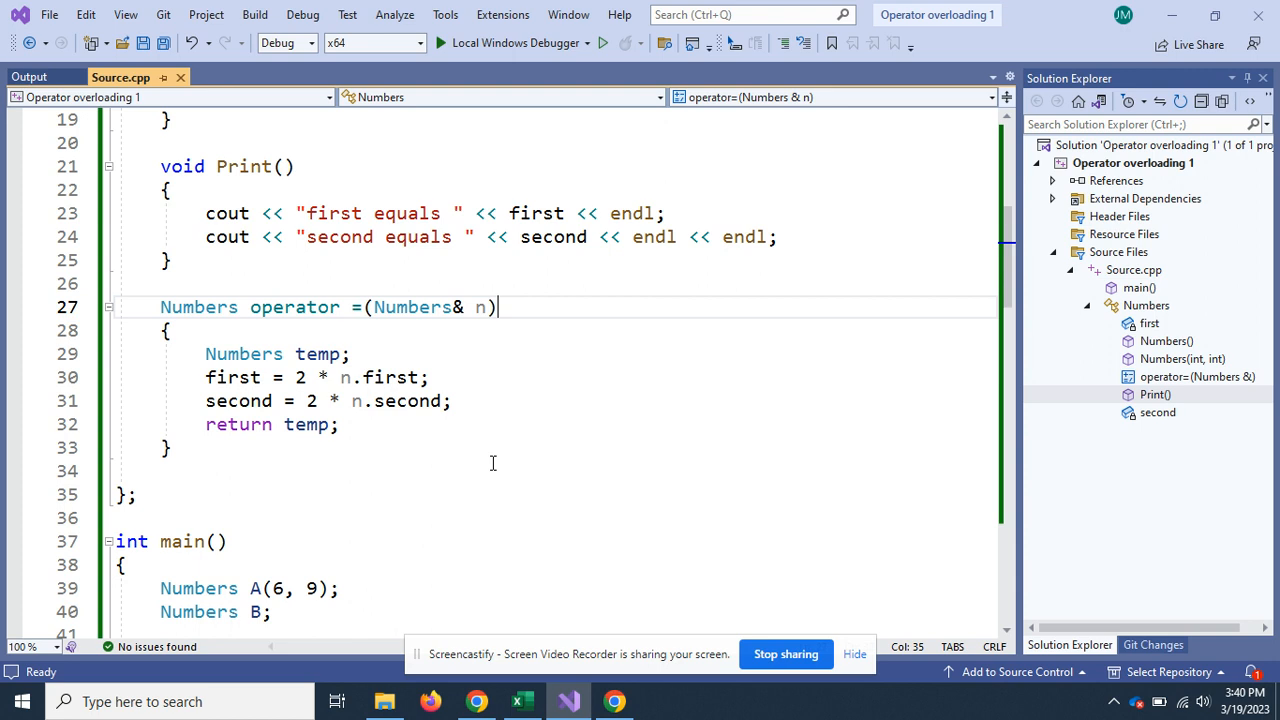
mouse_move(210, 450)
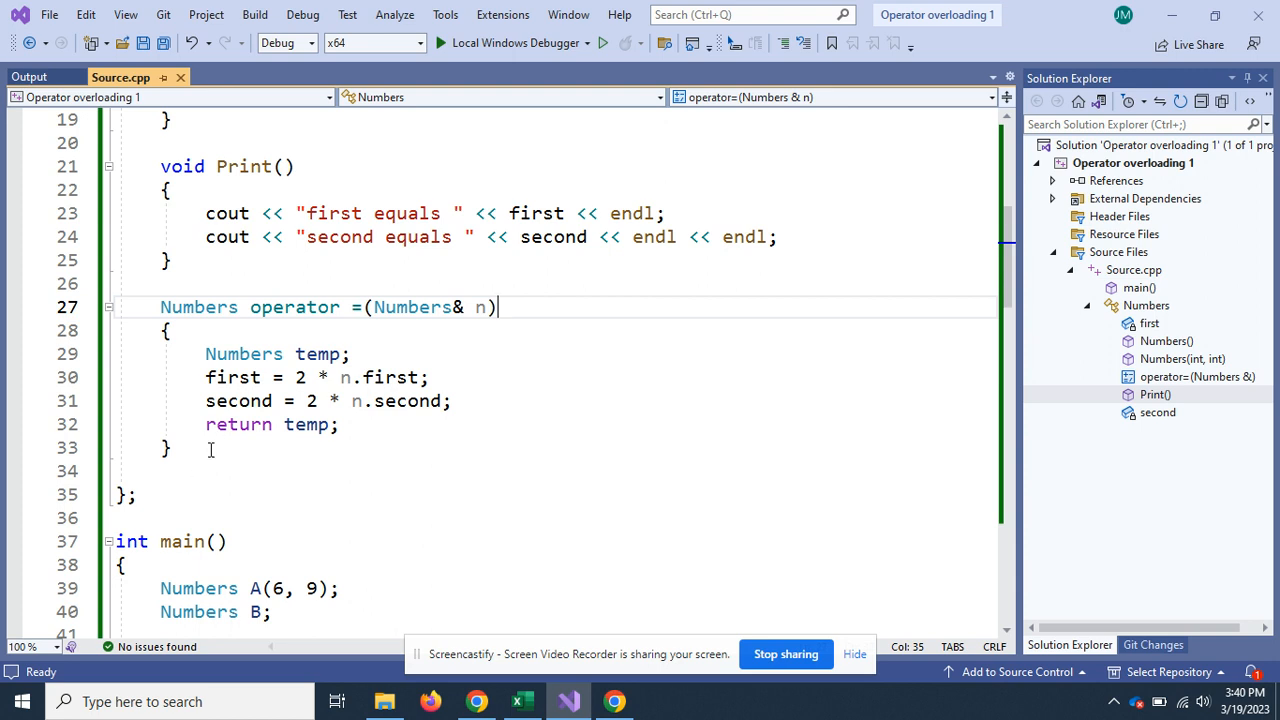
mouse_move(206, 488)
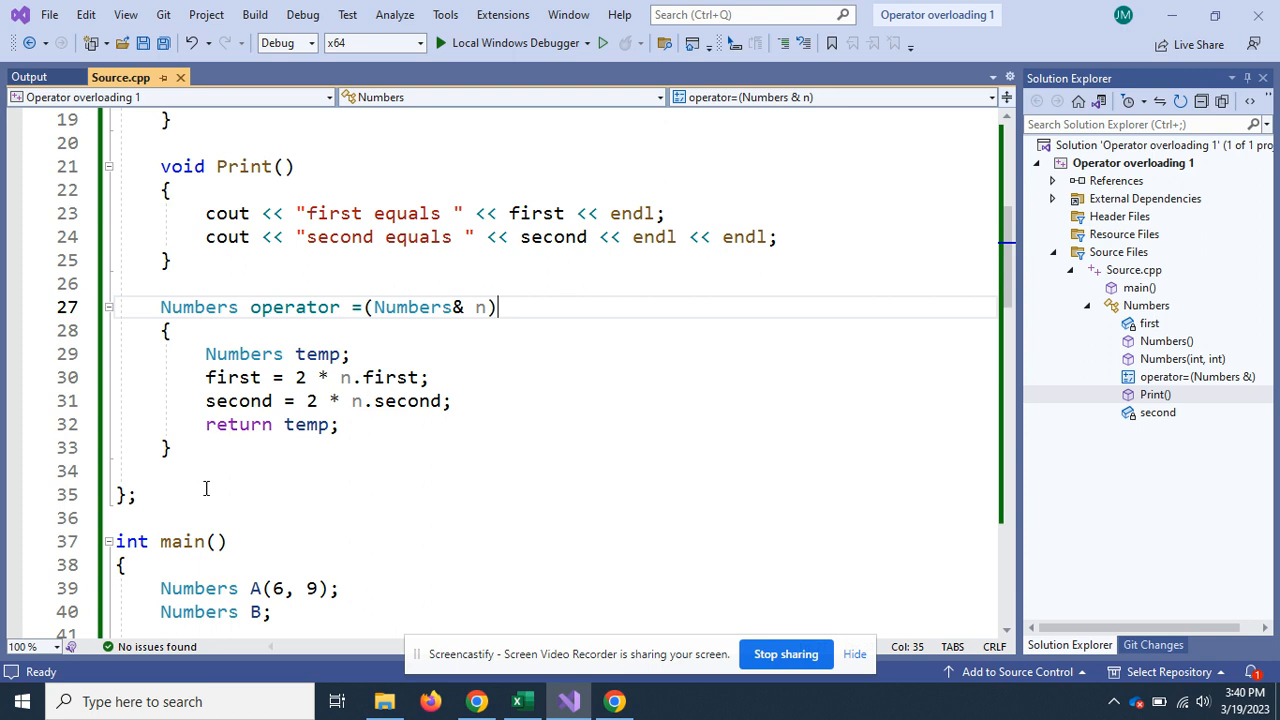
mouse_move(212, 458)
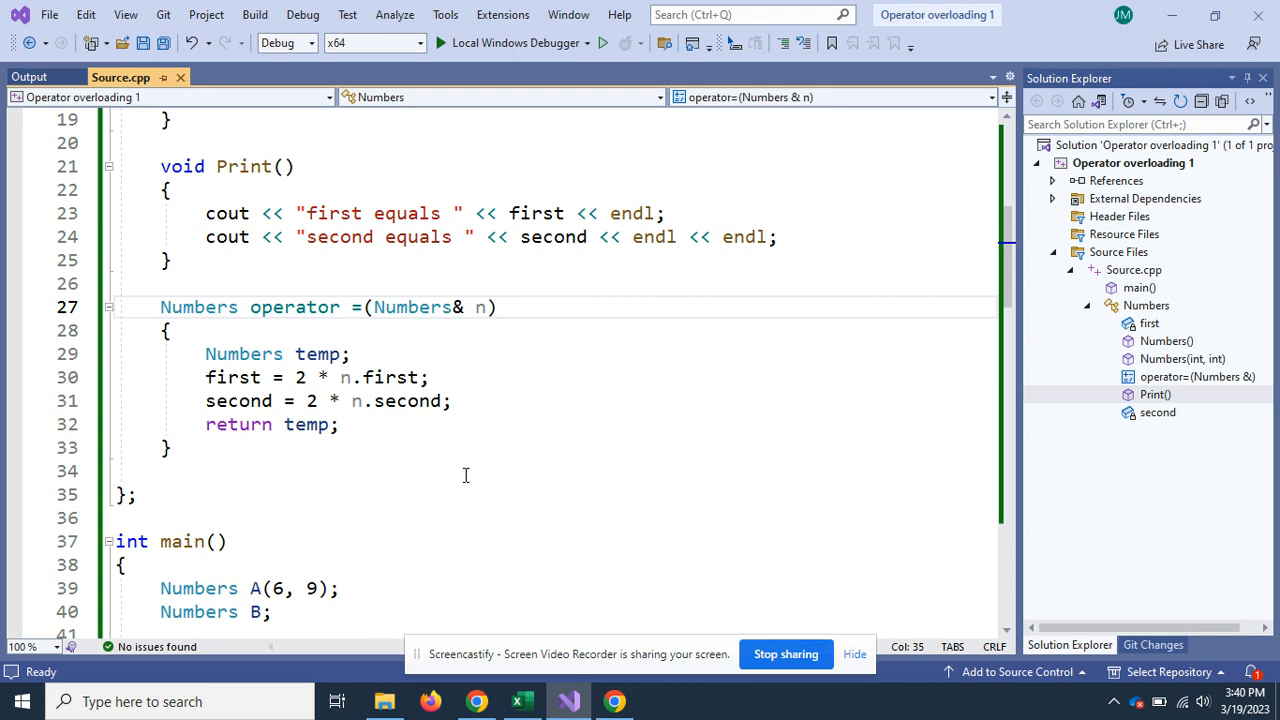
left_click(496, 308)
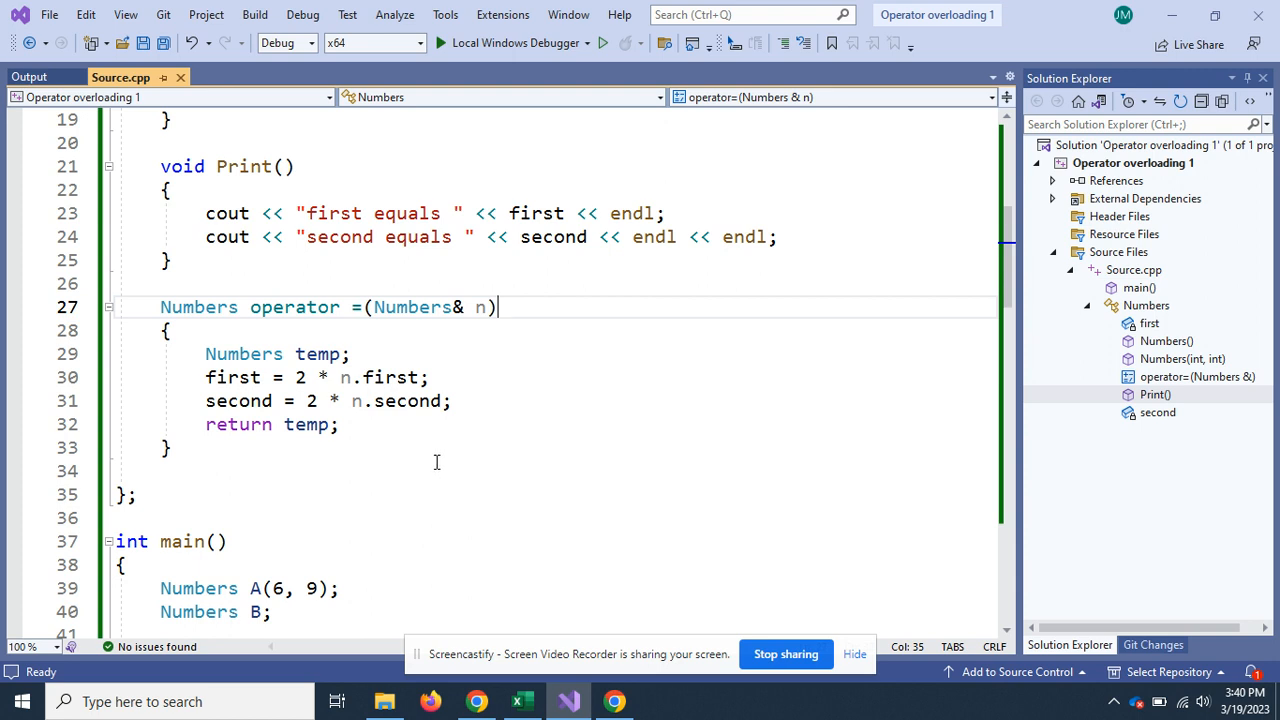
scroll("down", 3)
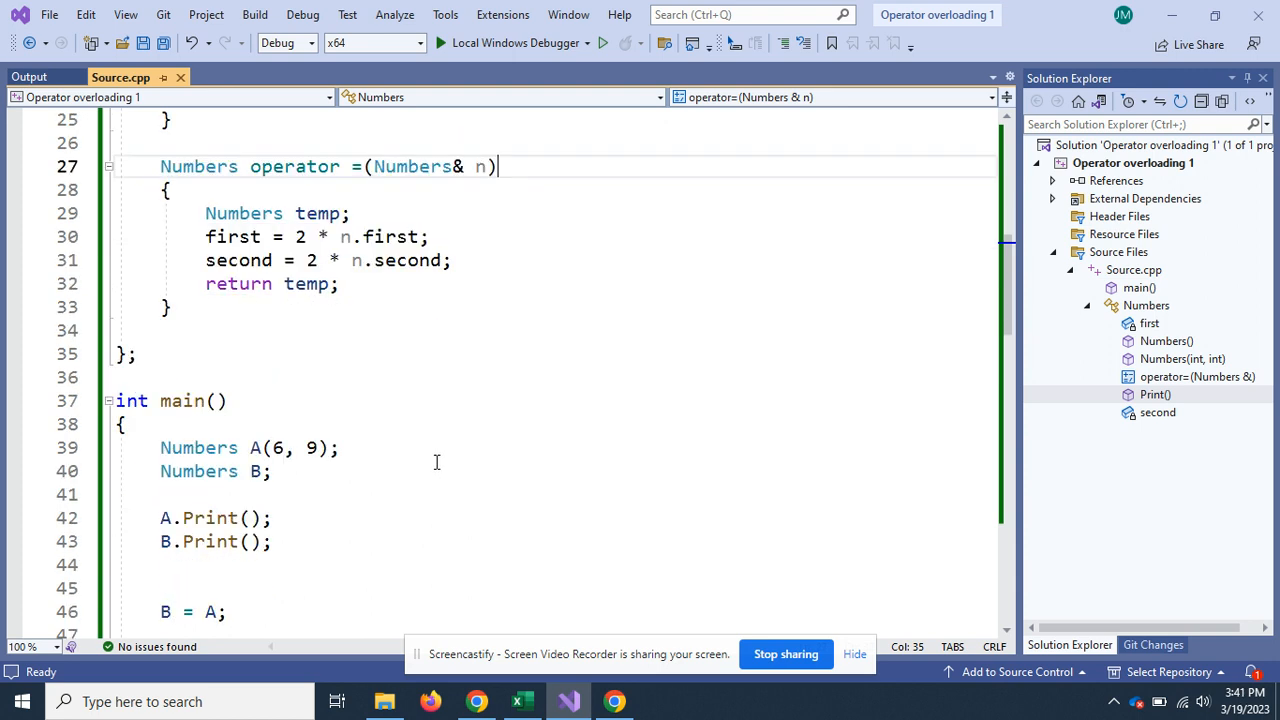
scroll("down", 3)
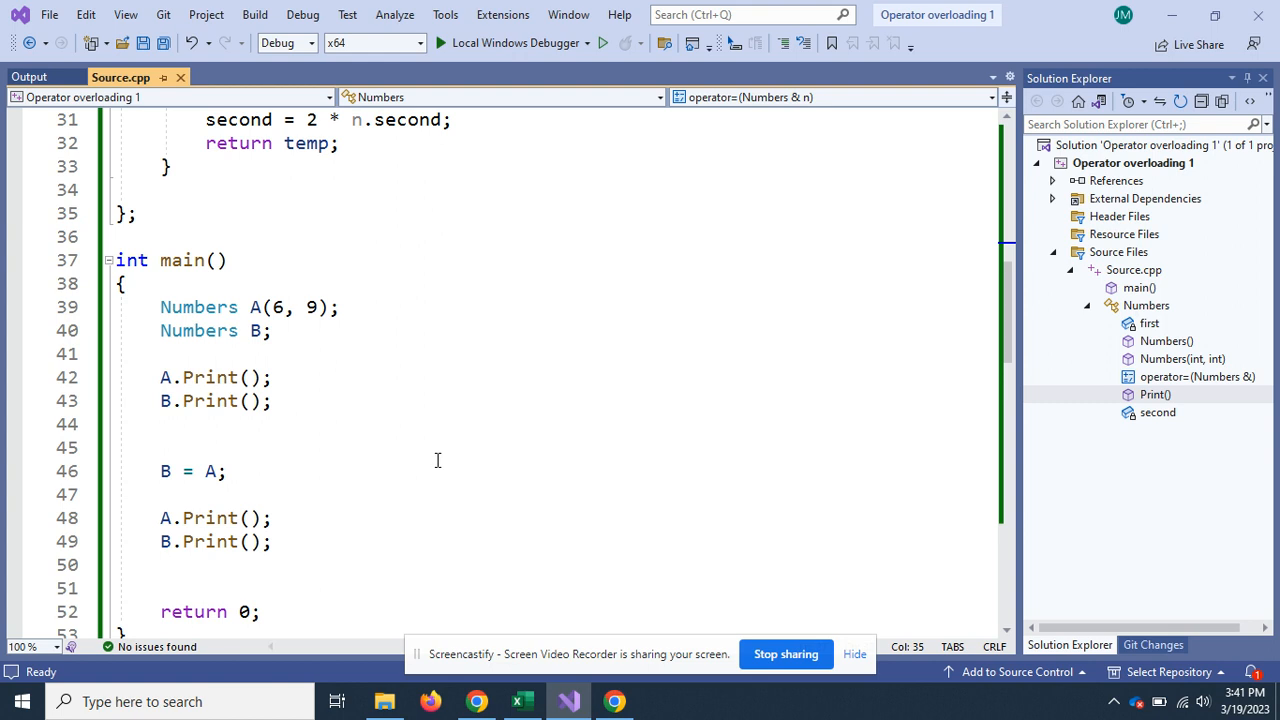
scroll("down", 3)
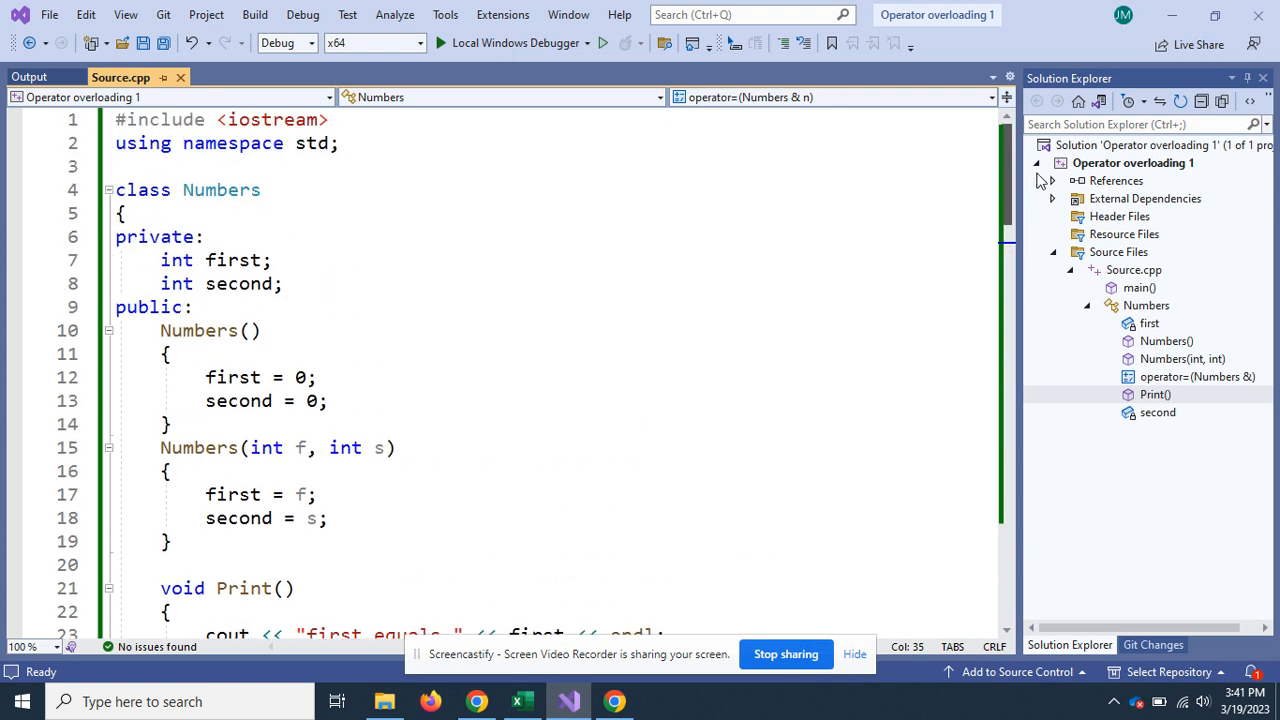
scroll("down", 3)
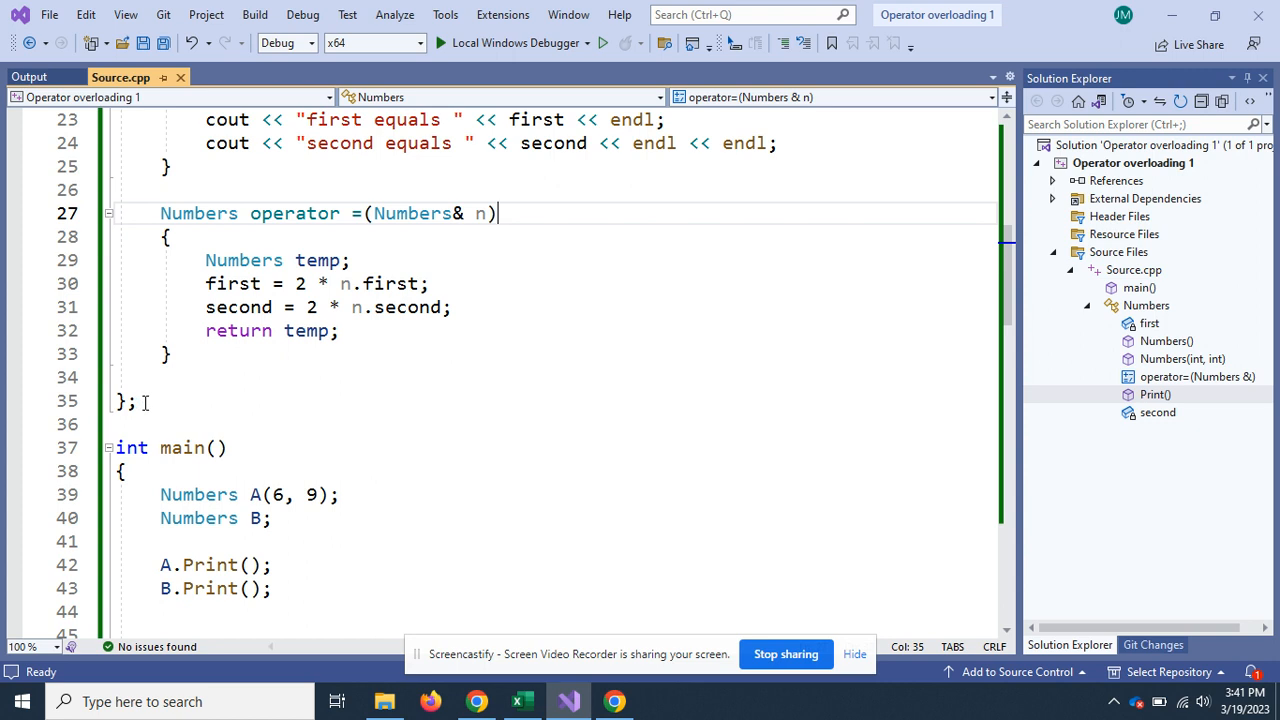
left_click(350, 494)
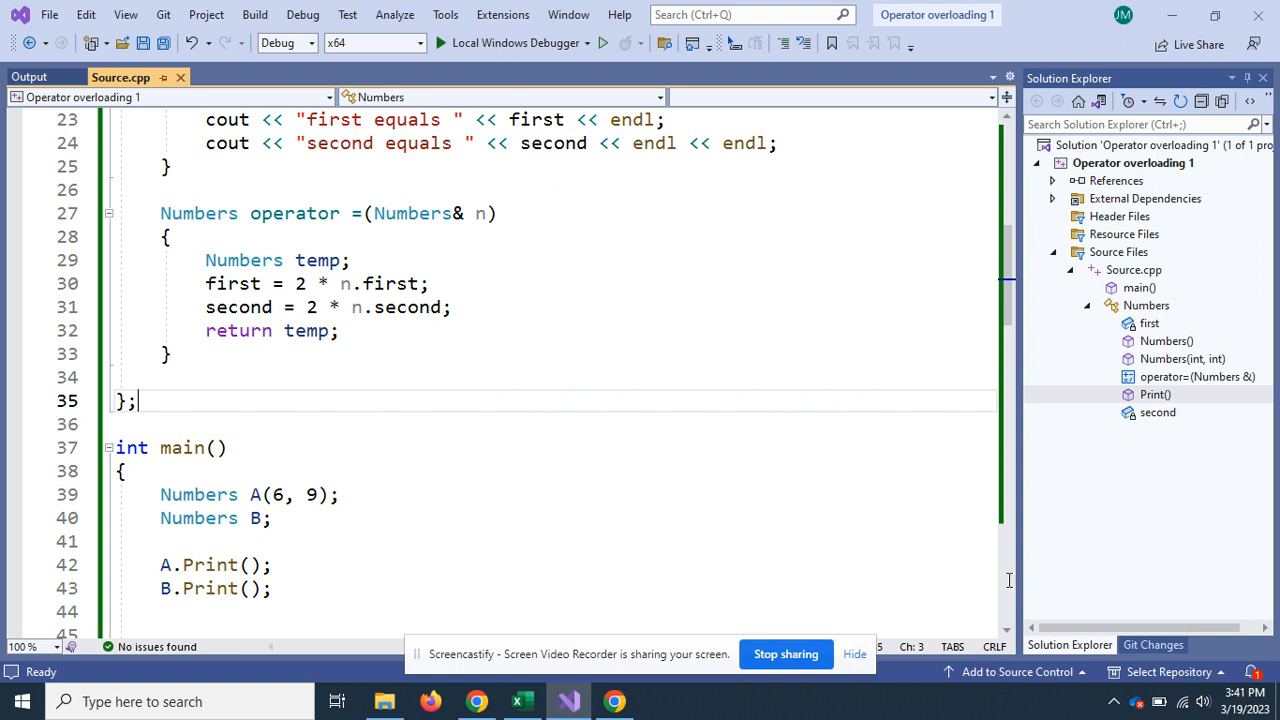
mouse_move(240, 432)
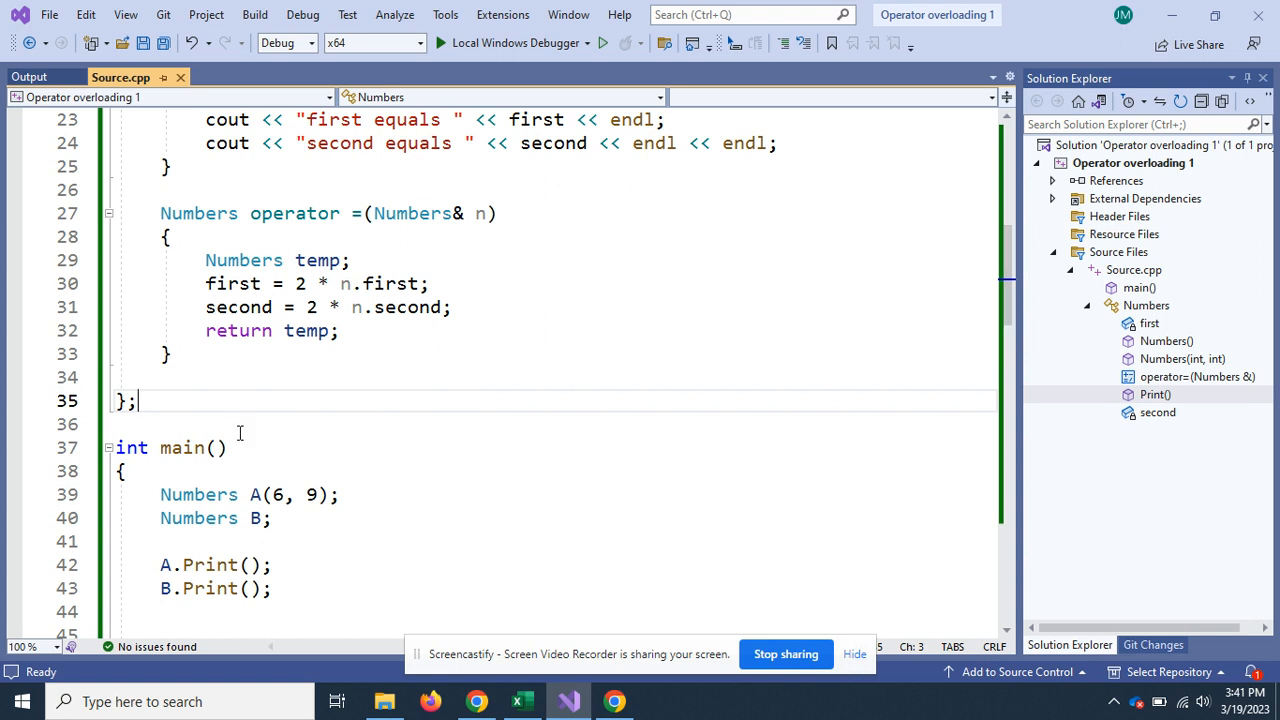
mouse_move(240, 376)
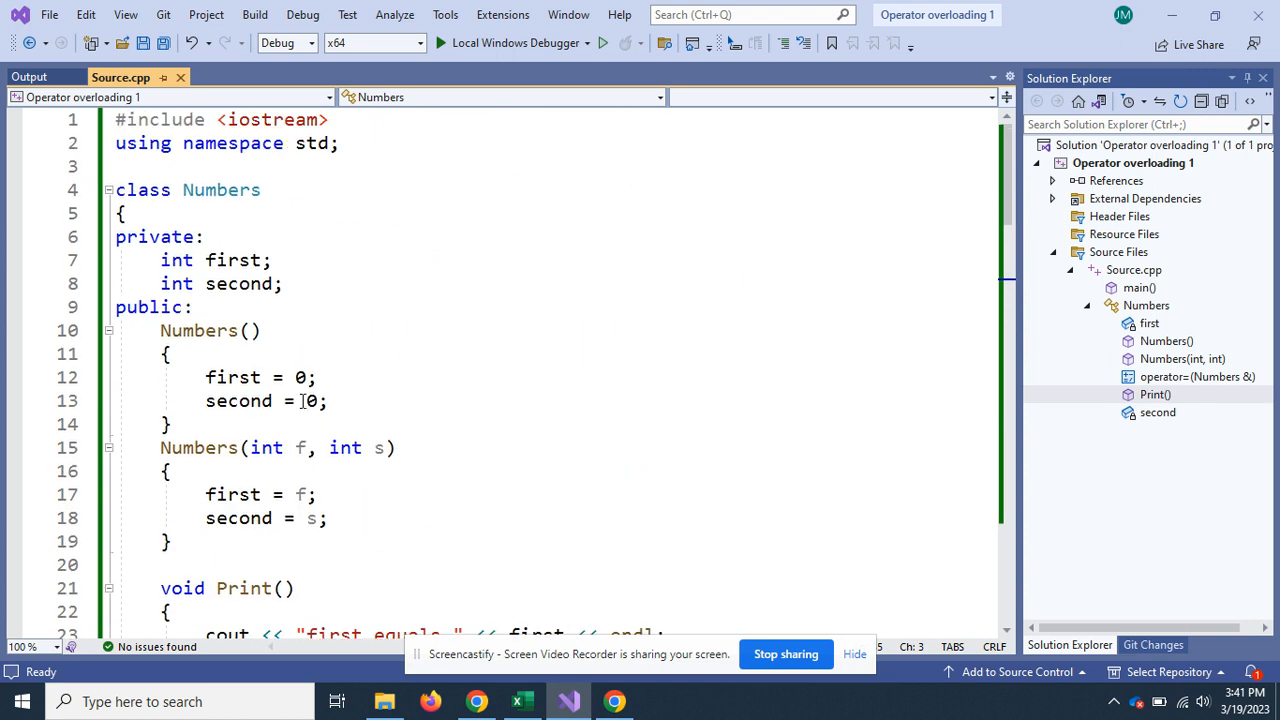
scroll("down", 3)
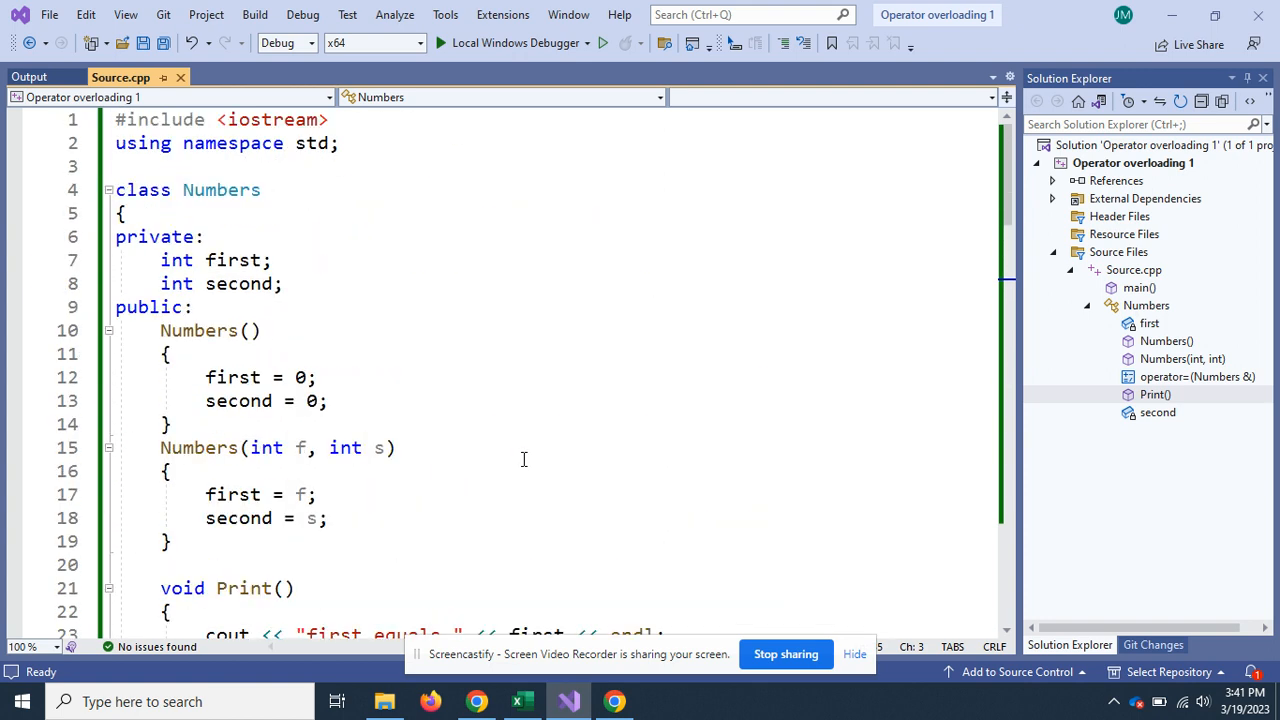
scroll("down", 3)
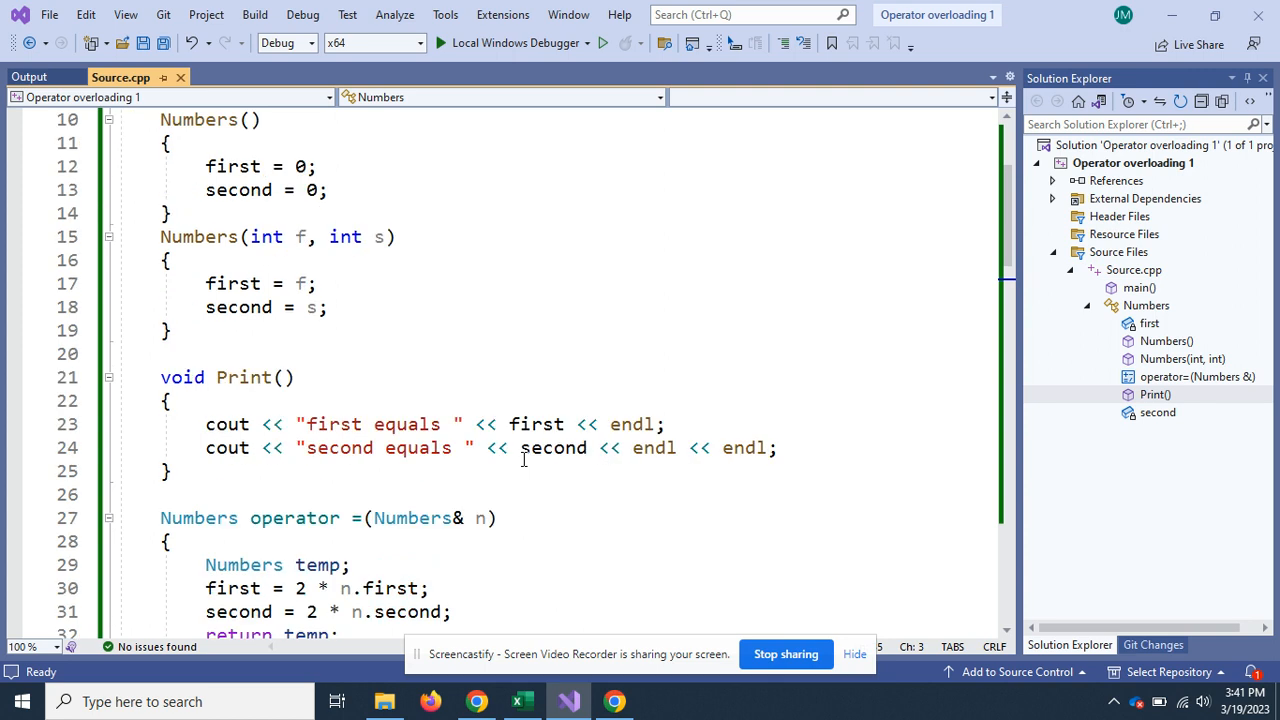
scroll("down", 3)
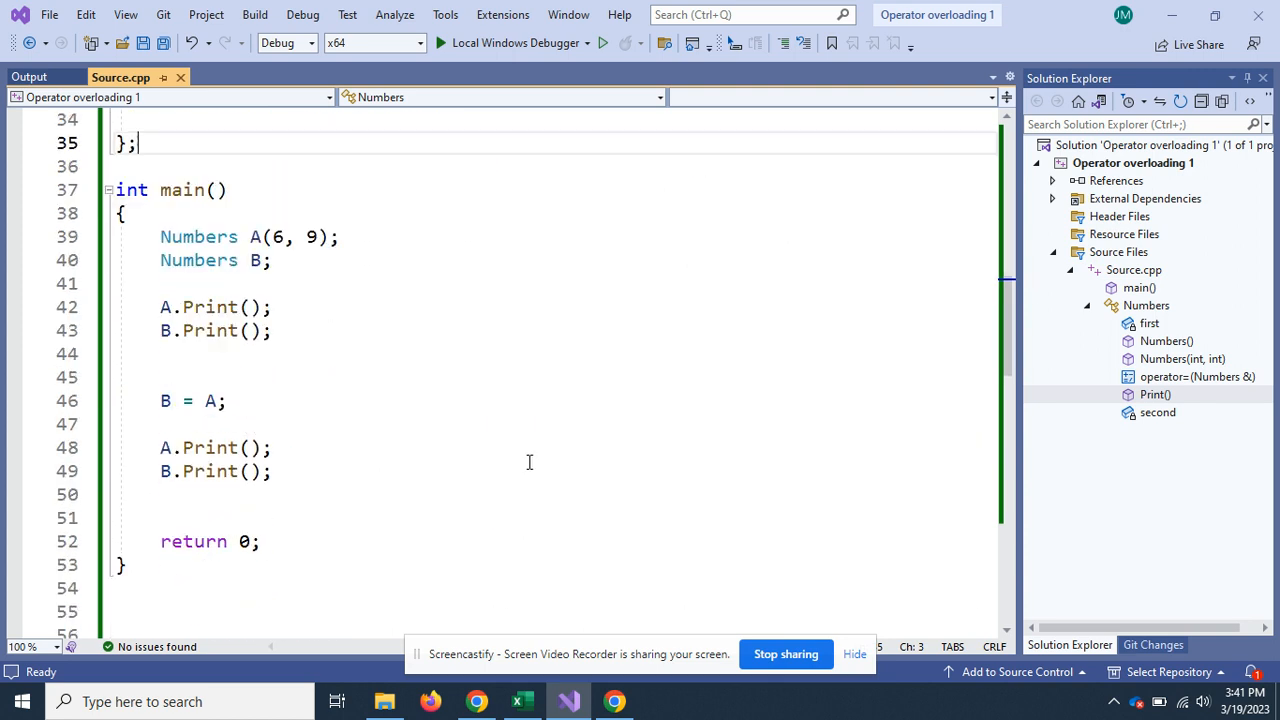
scroll("up", 3)
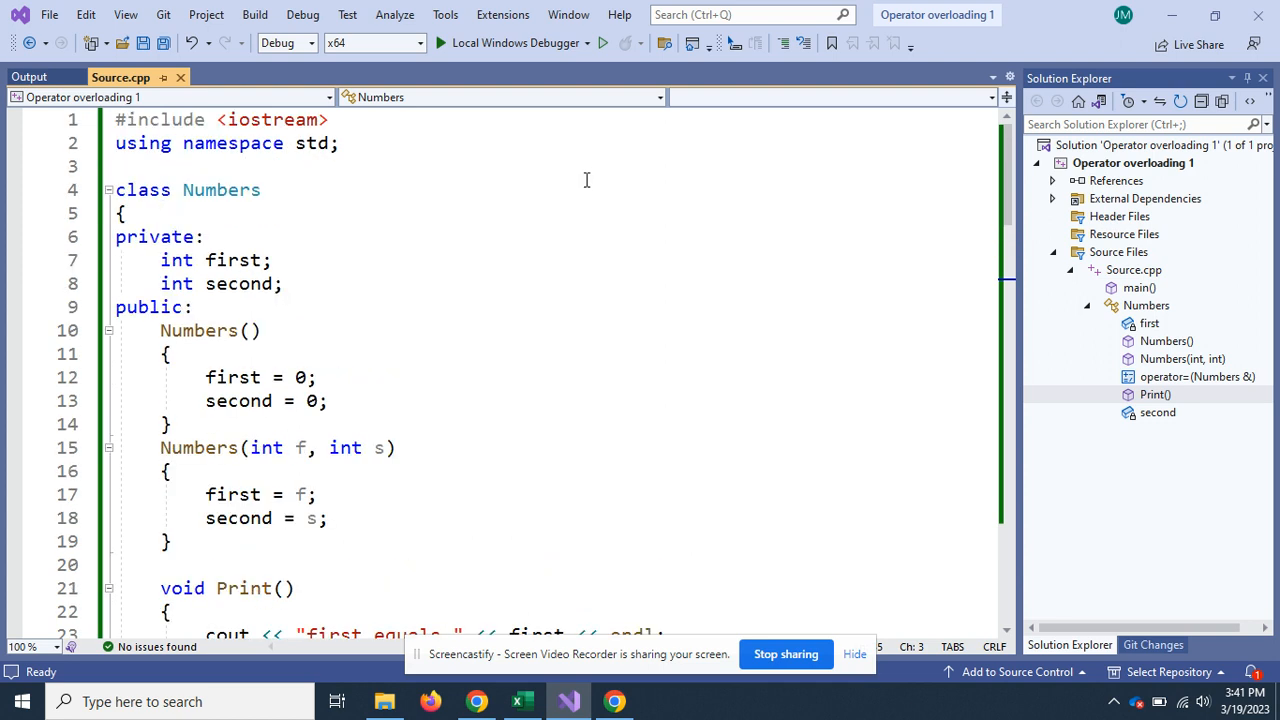
mouse_move(798, 684)
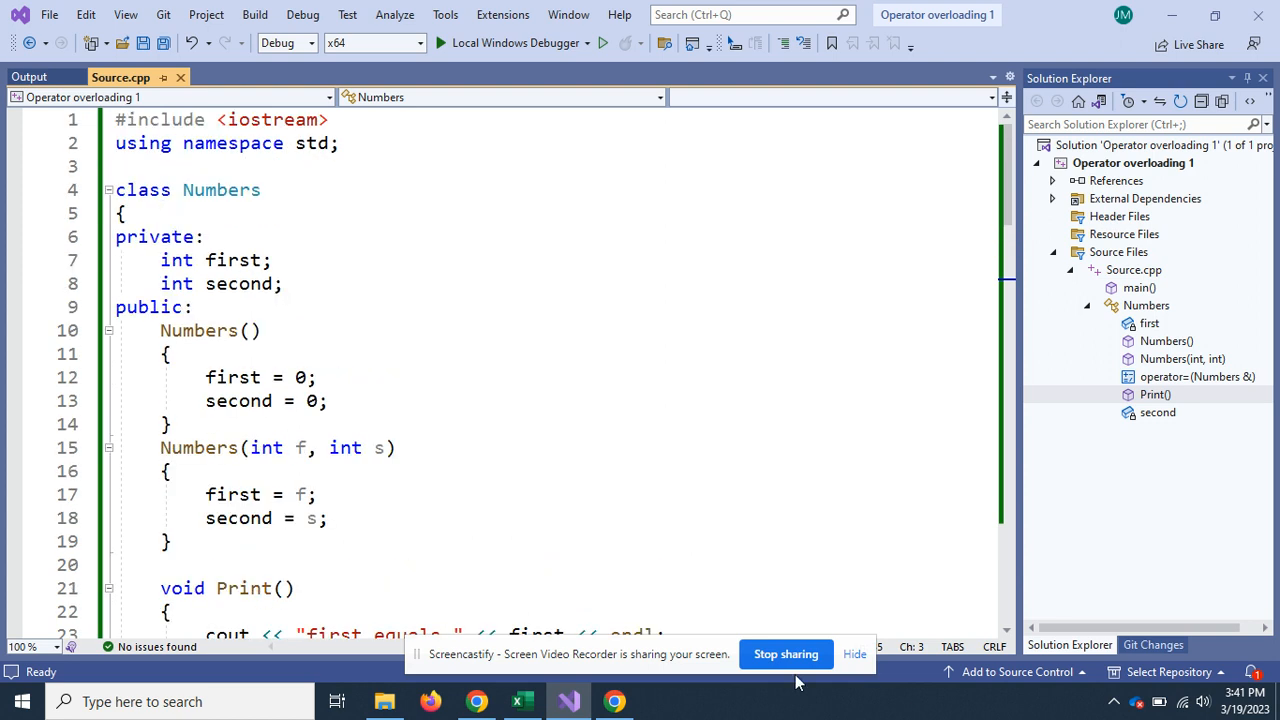